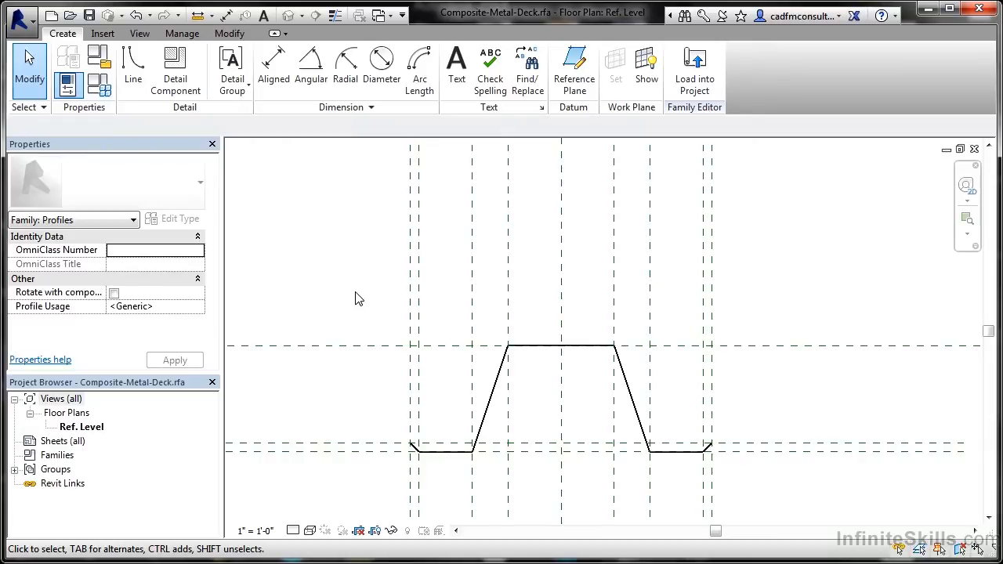
pyautogui.moveTo(411, 296)
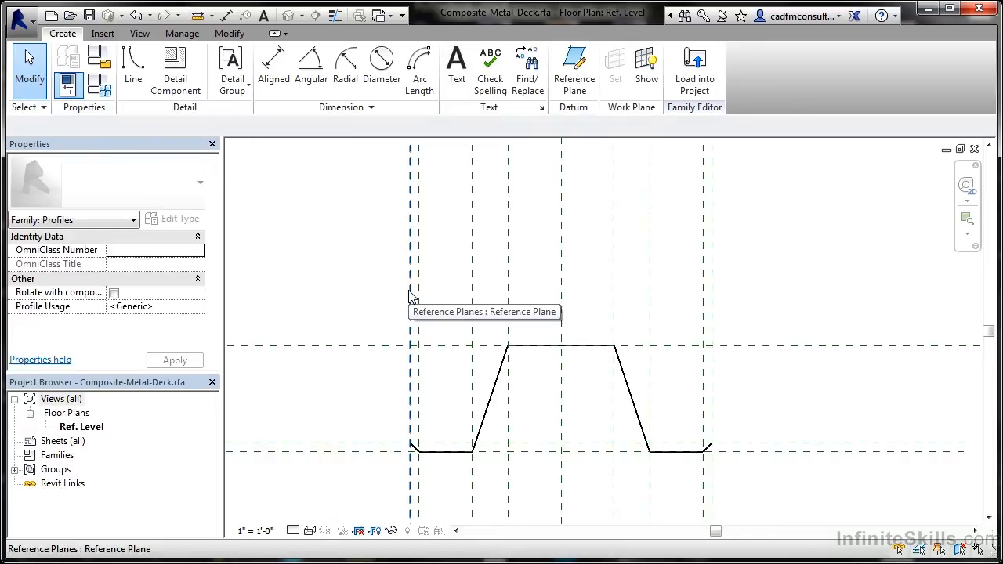
pyautogui.moveTo(370, 290)
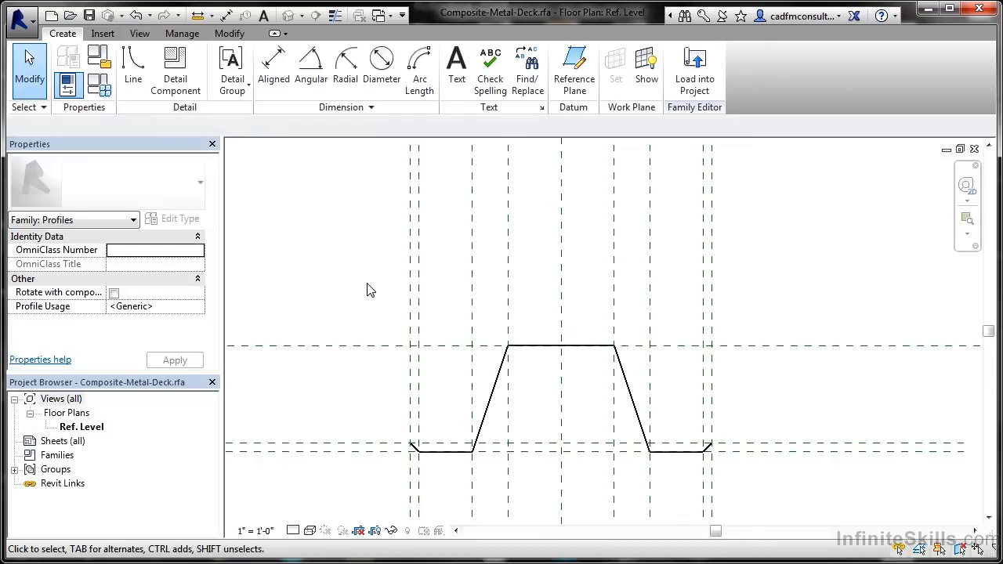
pyautogui.moveTo(370, 293)
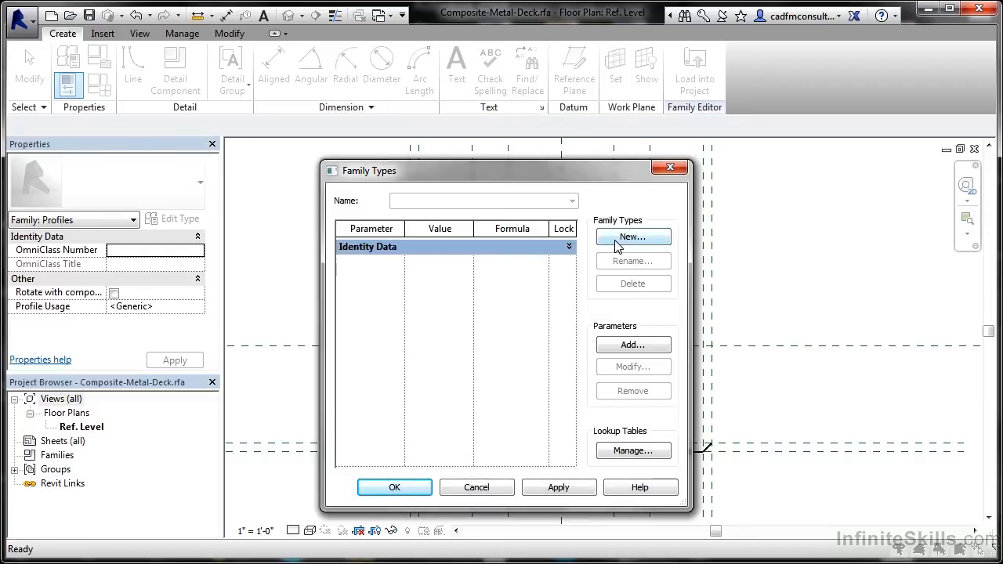
# - Create the 3" family type in the composite metal deck profile and accept the Family Types dialog
pyautogui.click(633, 236)
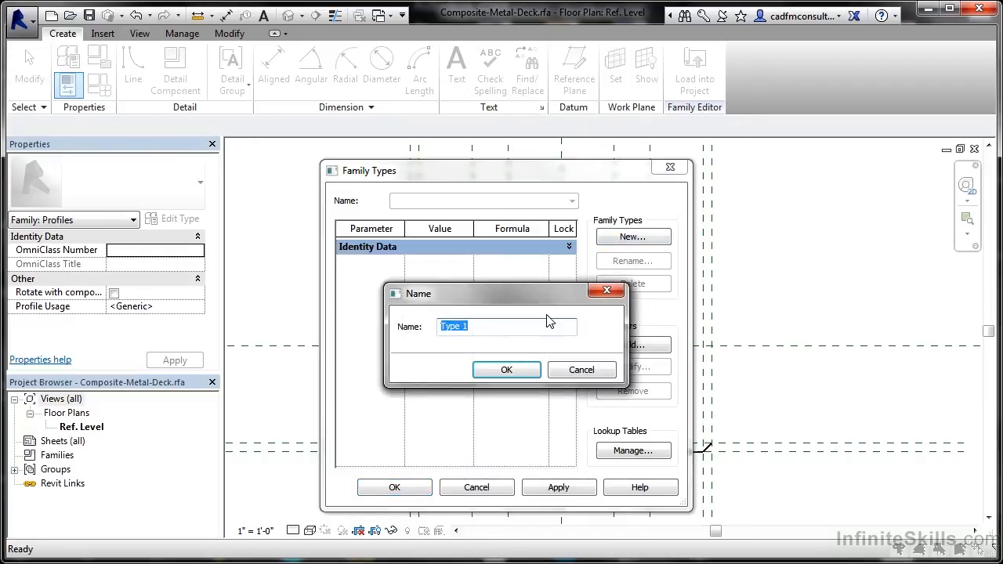
pyautogui.write('3"')
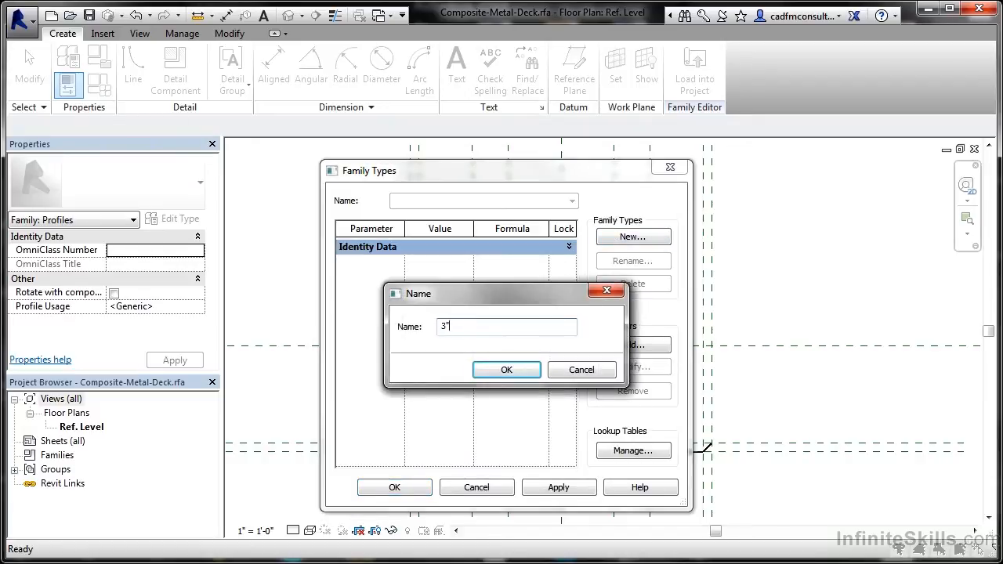
pyautogui.click(507, 370)
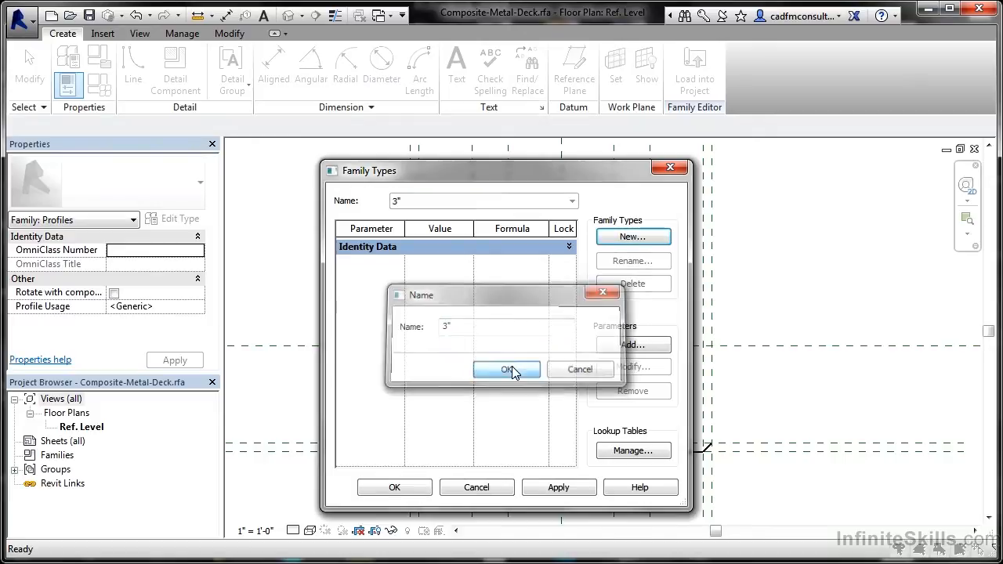
pyautogui.click(506, 370)
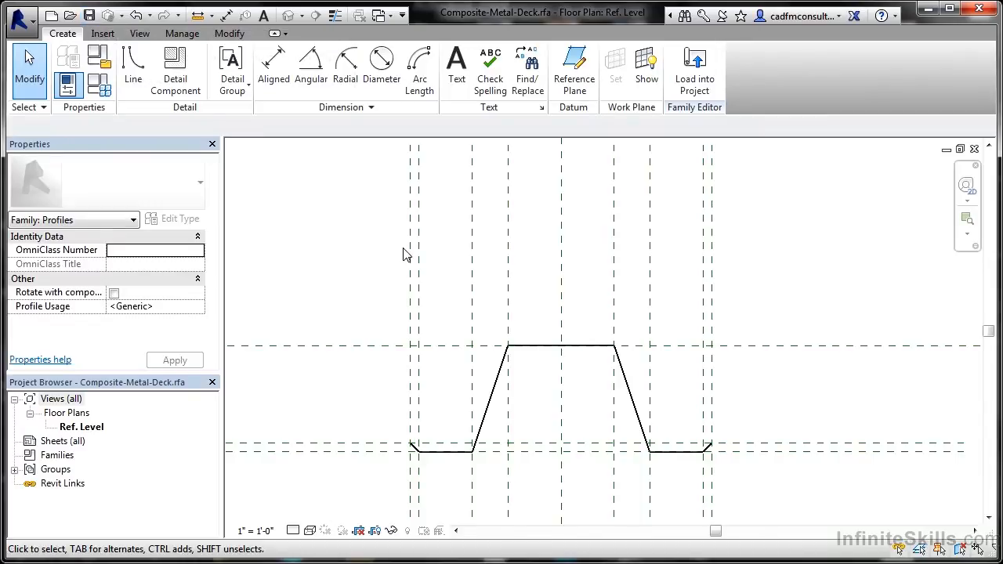
pyautogui.moveTo(702, 132)
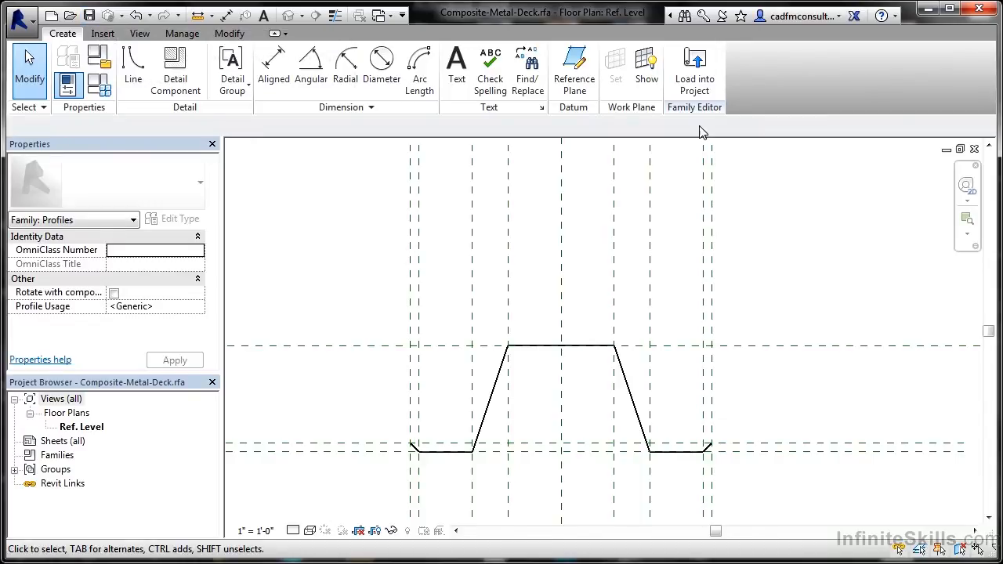
pyautogui.moveTo(695, 69)
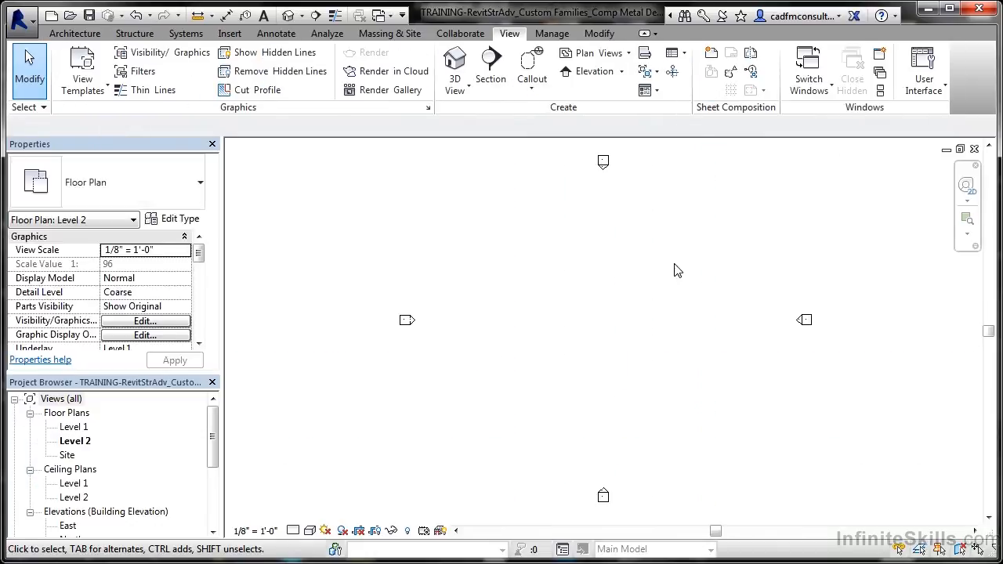
pyautogui.moveTo(614, 316)
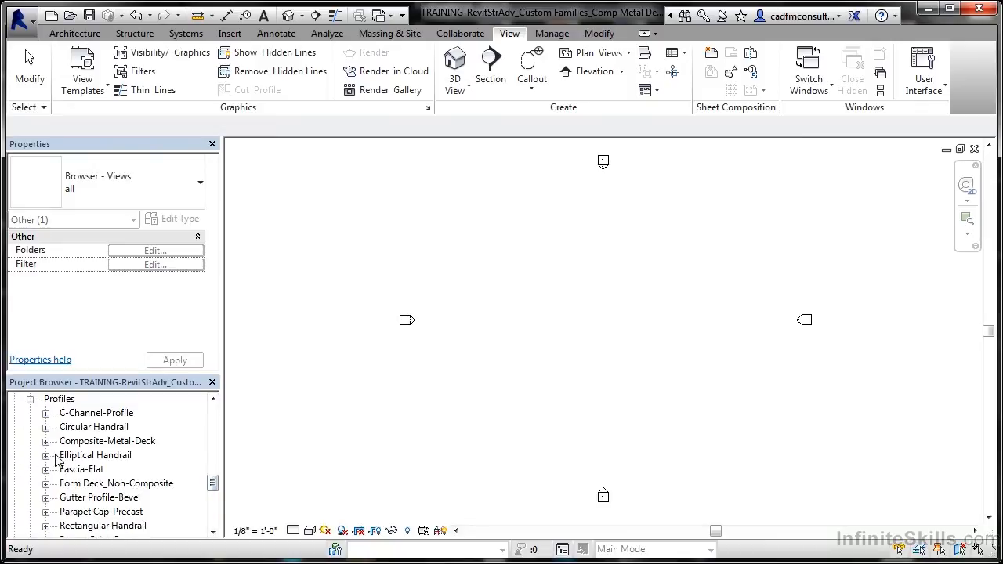
# - Expand Composite-Metal-Deck in the Project Browser to reveal its 3" type
pyautogui.click(106, 440)
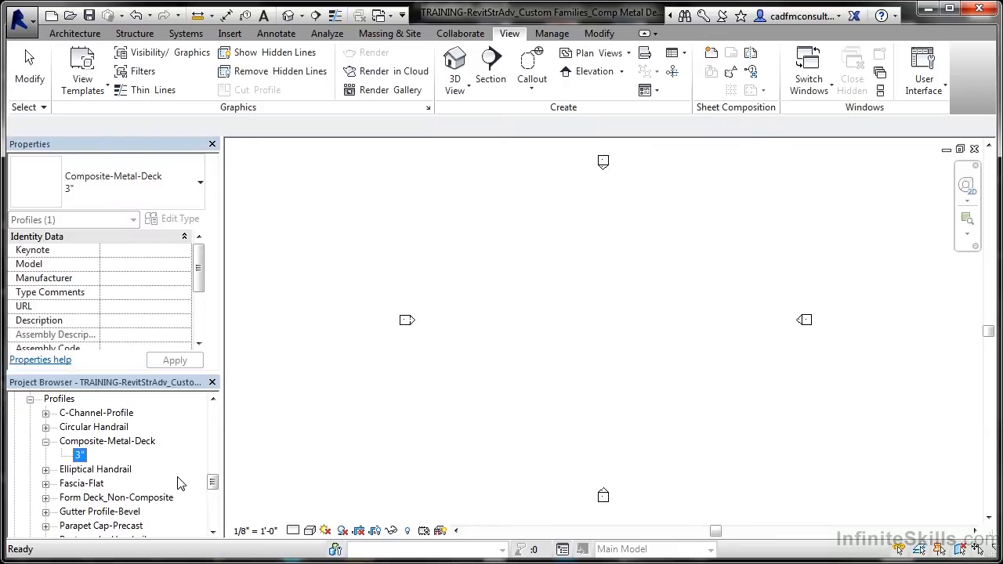
pyautogui.moveTo(172, 479)
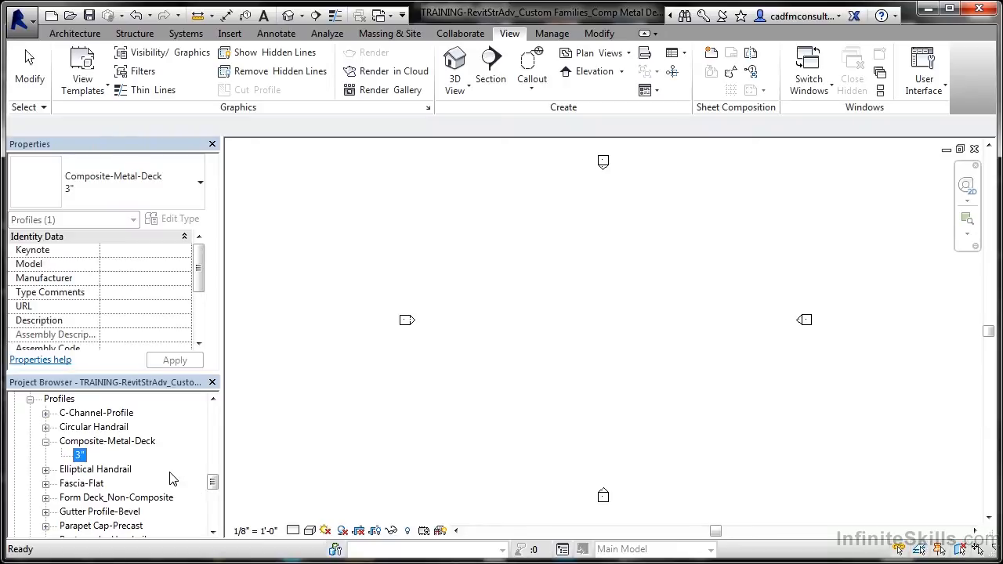
pyautogui.moveTo(188, 479)
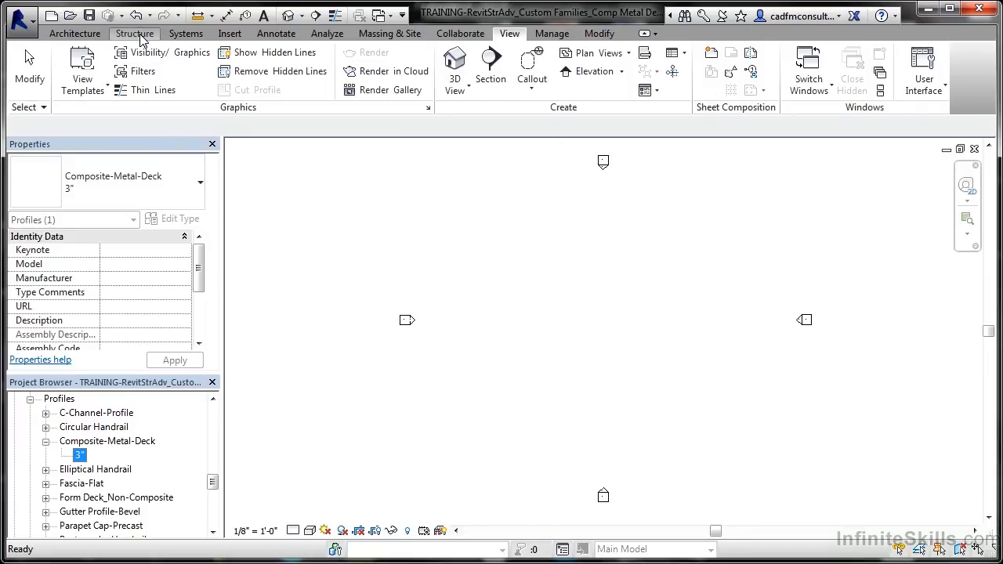
# - Start a structural floor from the Structure tab and drag a 48-foot-wide rectangular boundary on Level 2
pyautogui.click(134, 33)
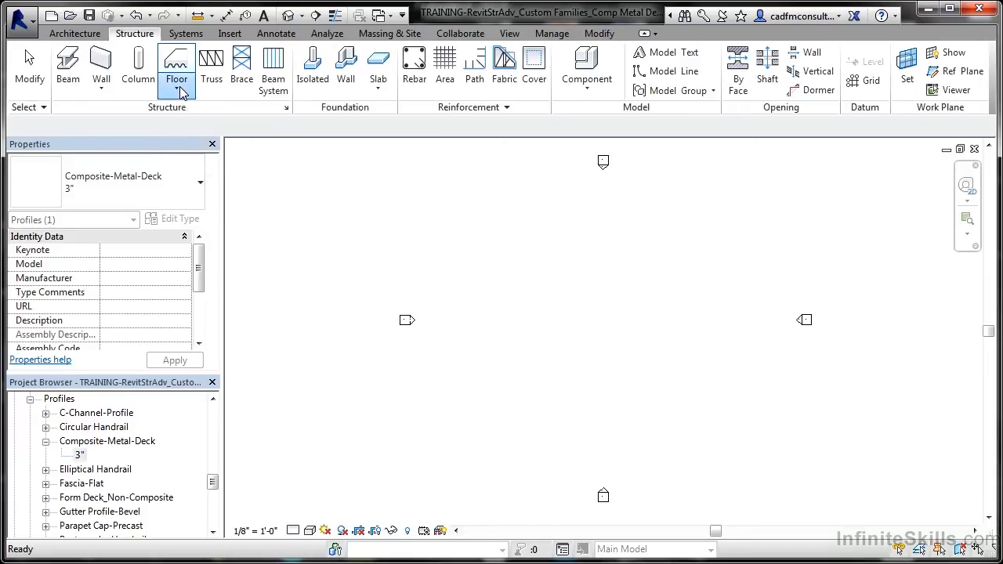
pyautogui.click(175, 78)
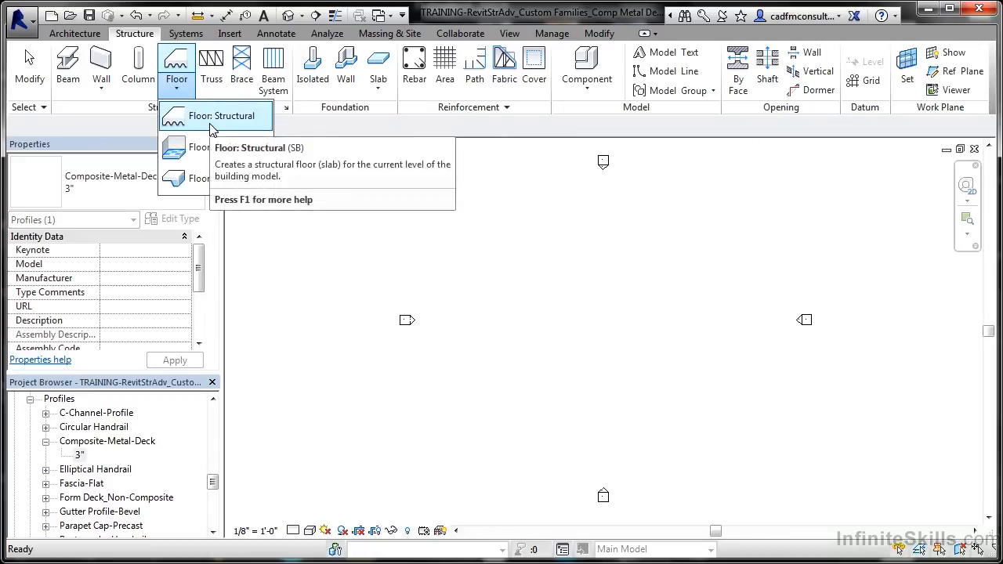
pyautogui.click(226, 116)
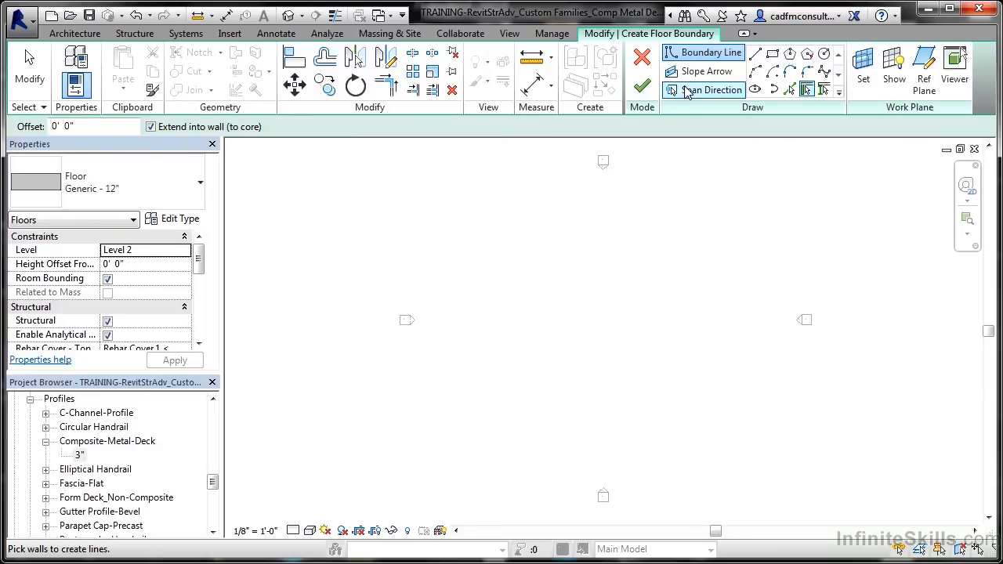
pyautogui.moveTo(772, 53)
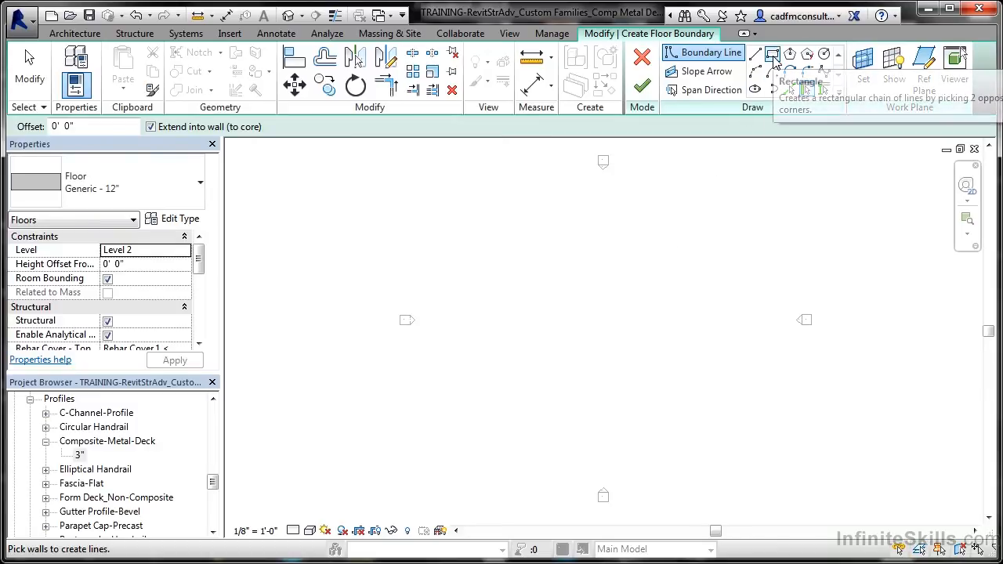
pyautogui.click(773, 53)
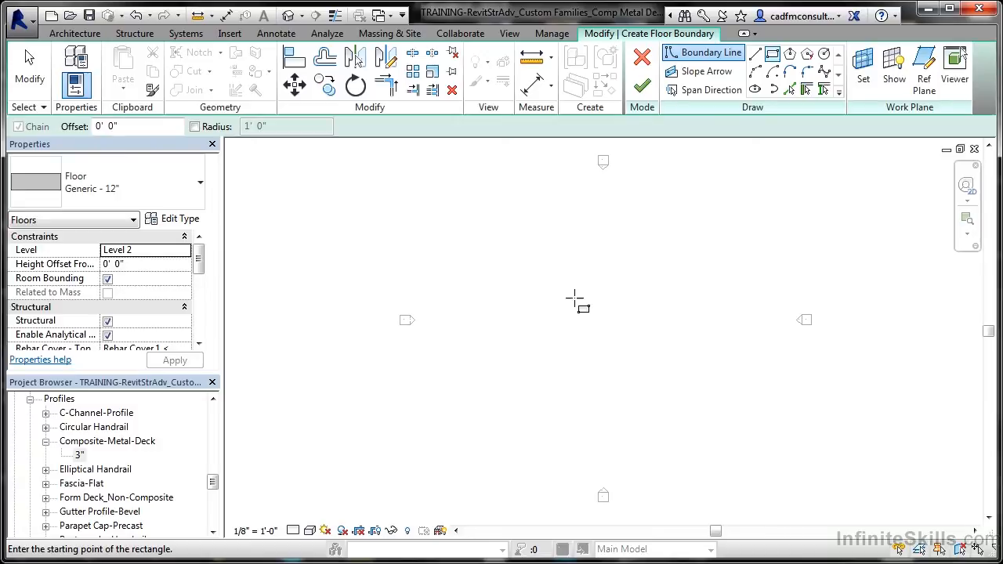
pyautogui.moveTo(577, 301); pyautogui.dragTo(661, 364)
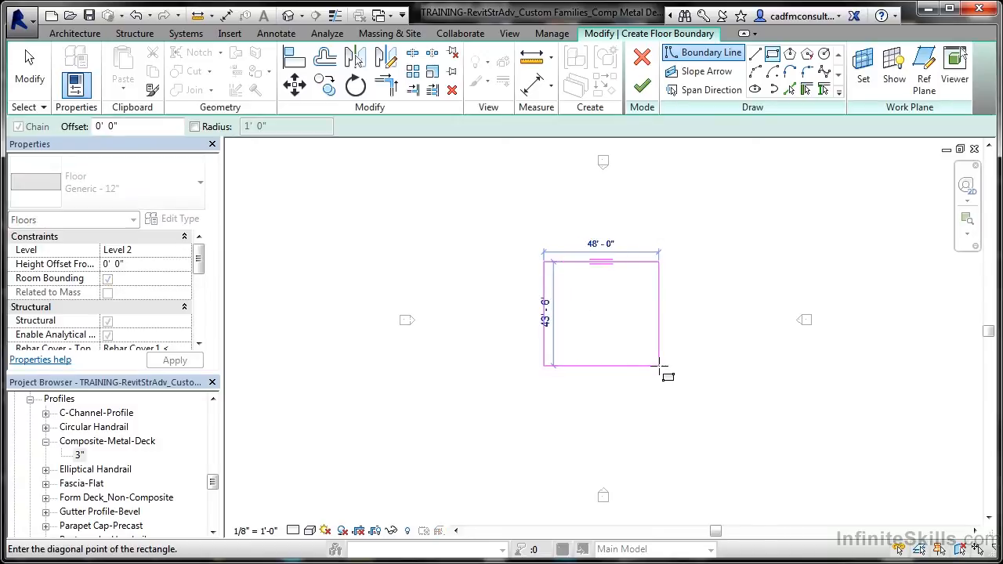
pyautogui.click(661, 364)
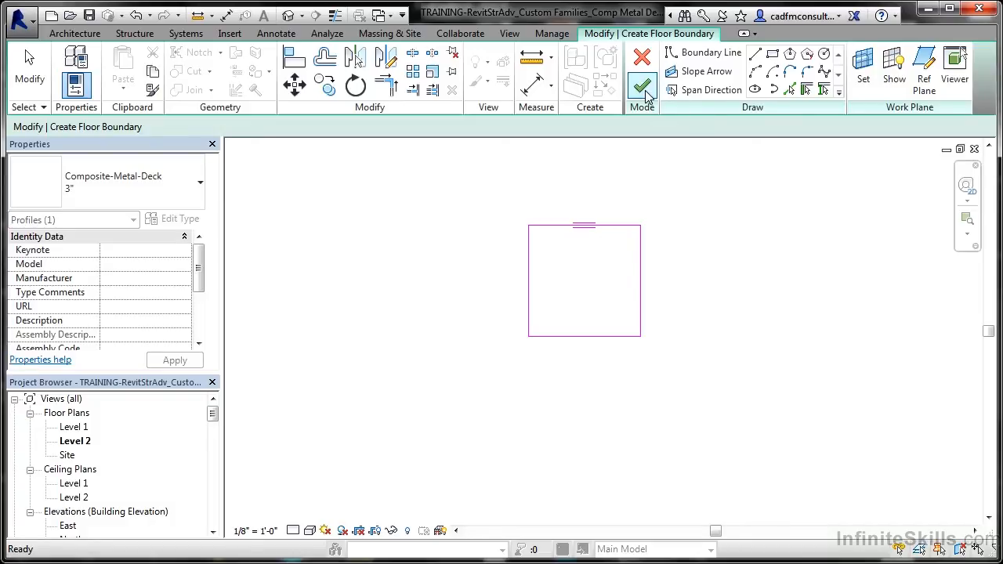
# - Finish Edit Mode to create the rectangular structural floor on Level 2
pyautogui.click(642, 86)
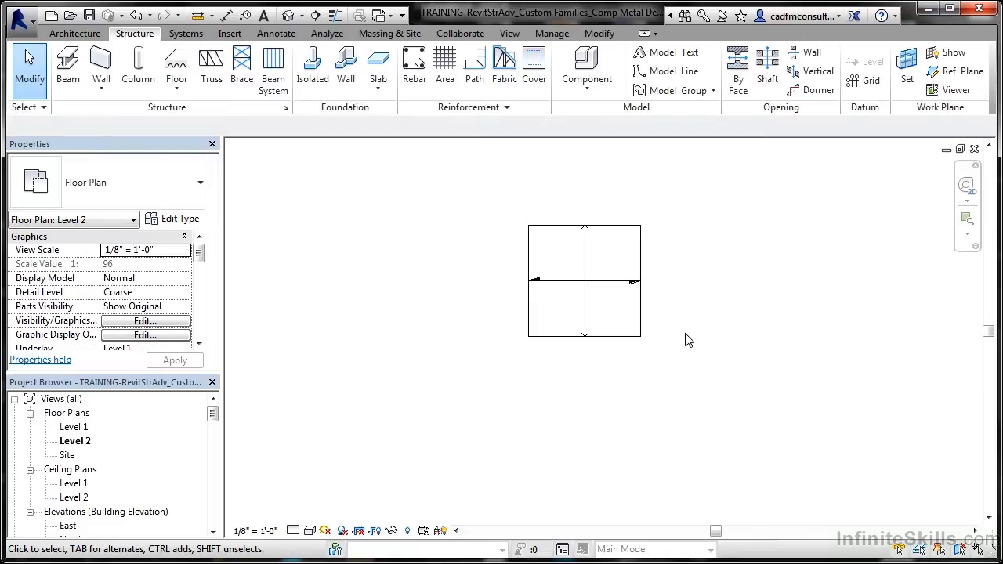
pyautogui.moveTo(458, 251)
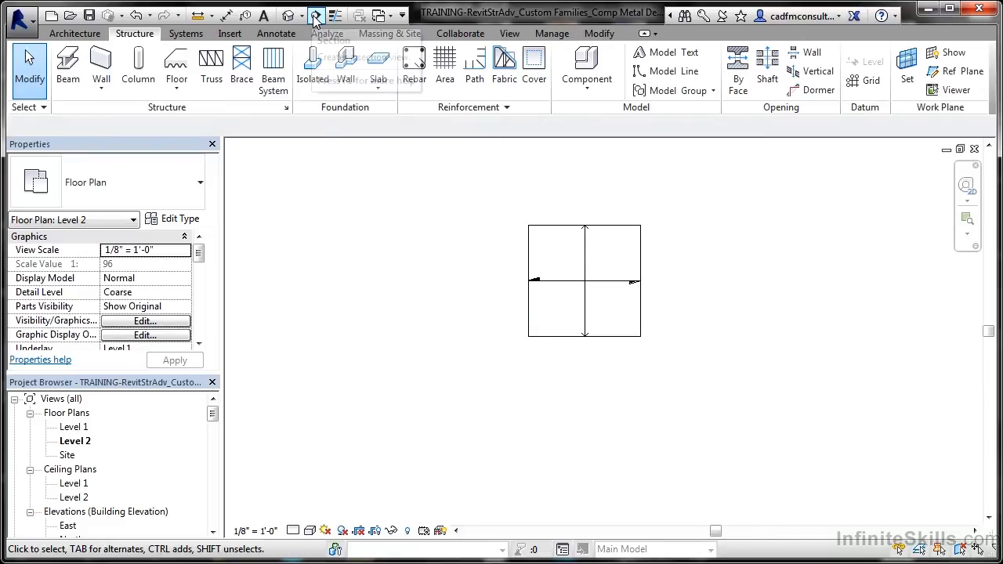
# - Place a building section through the middle of the floor and clear the selection
pyautogui.click(317, 14)
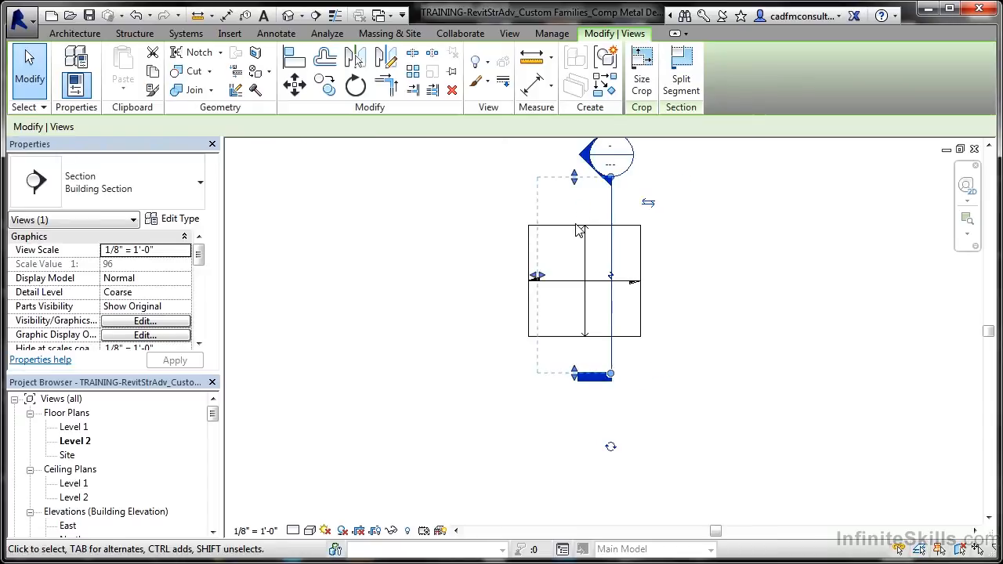
pyautogui.moveTo(768, 389)
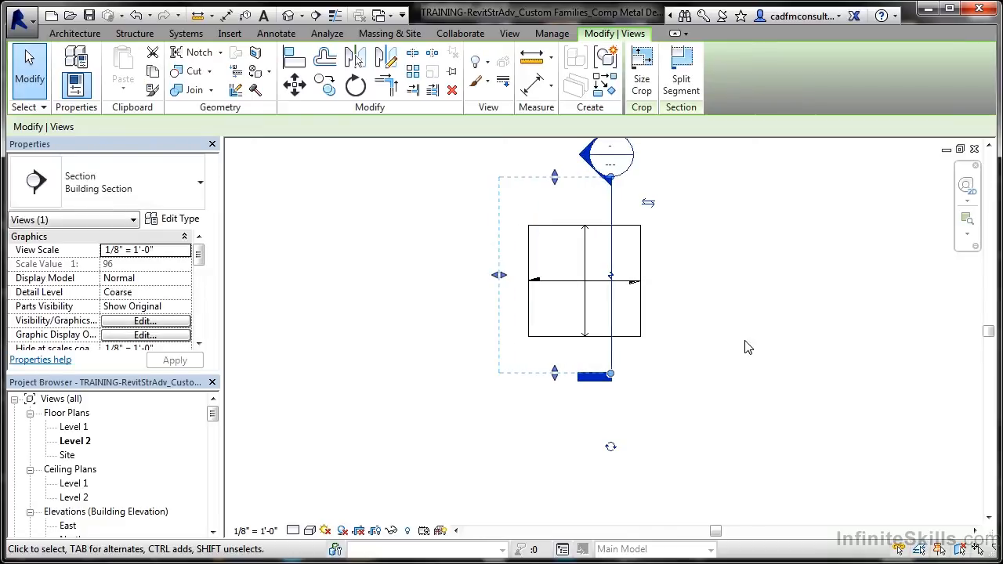
pyautogui.moveTo(733, 348)
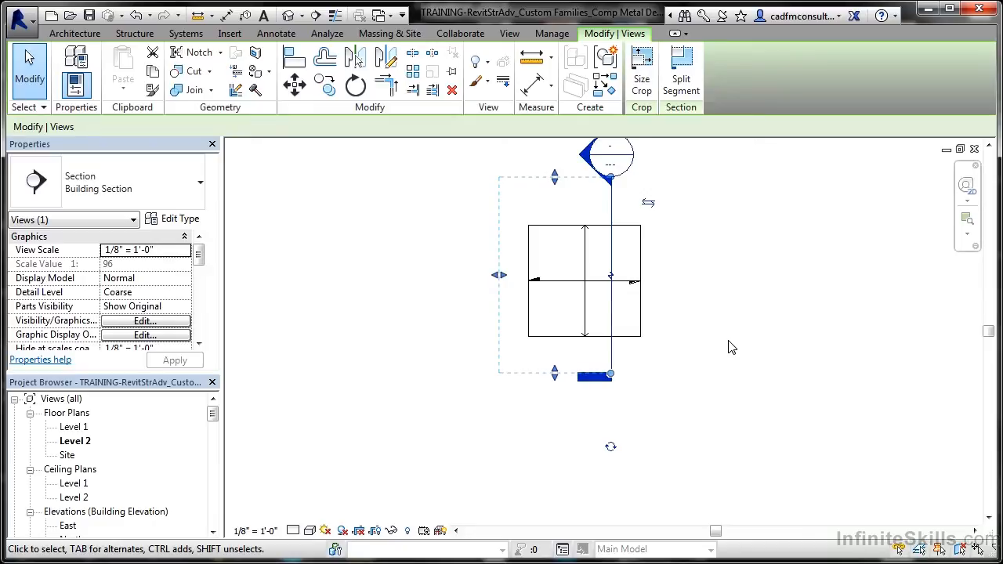
pyautogui.moveTo(758, 321)
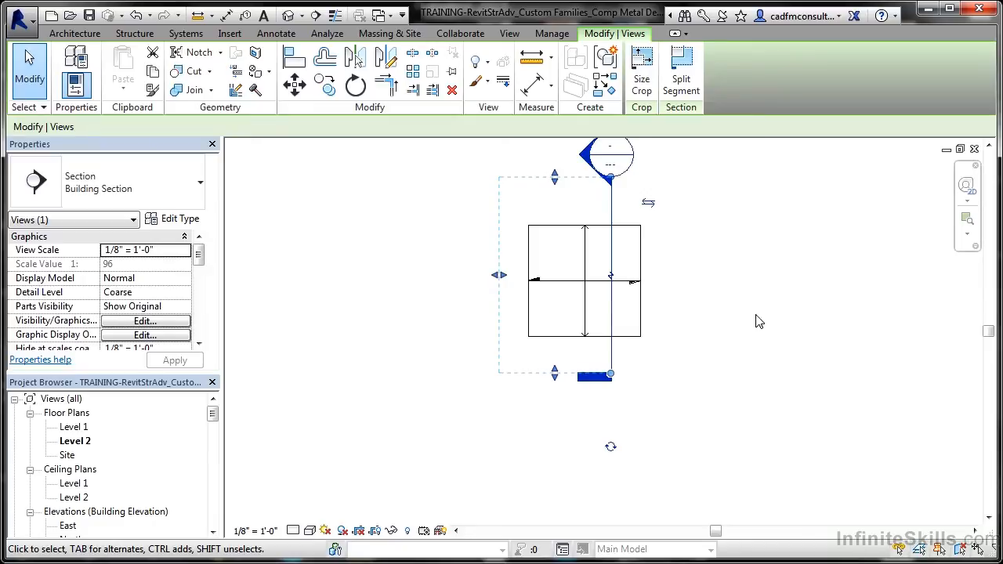
pyautogui.click(135, 33)
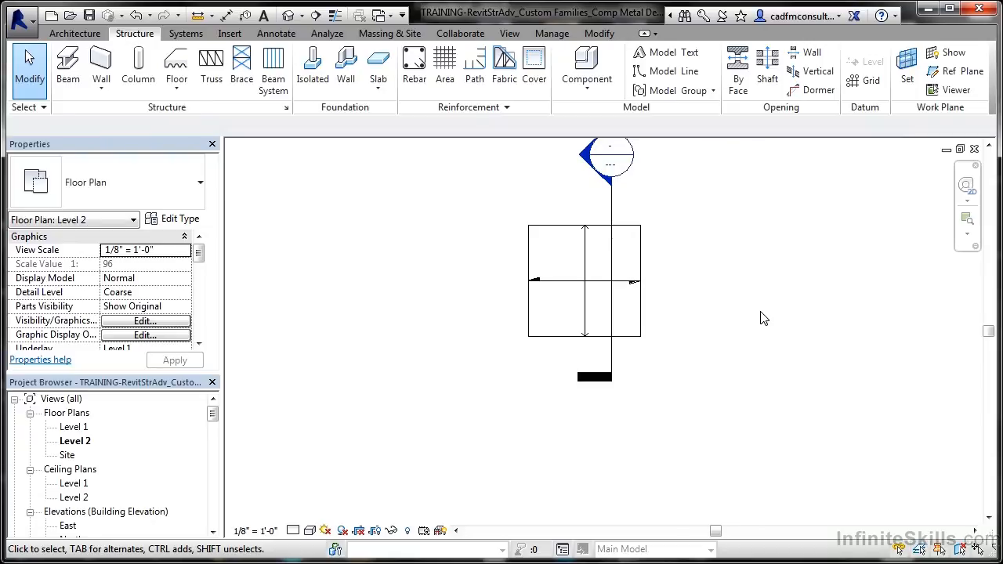
pyautogui.moveTo(756, 320)
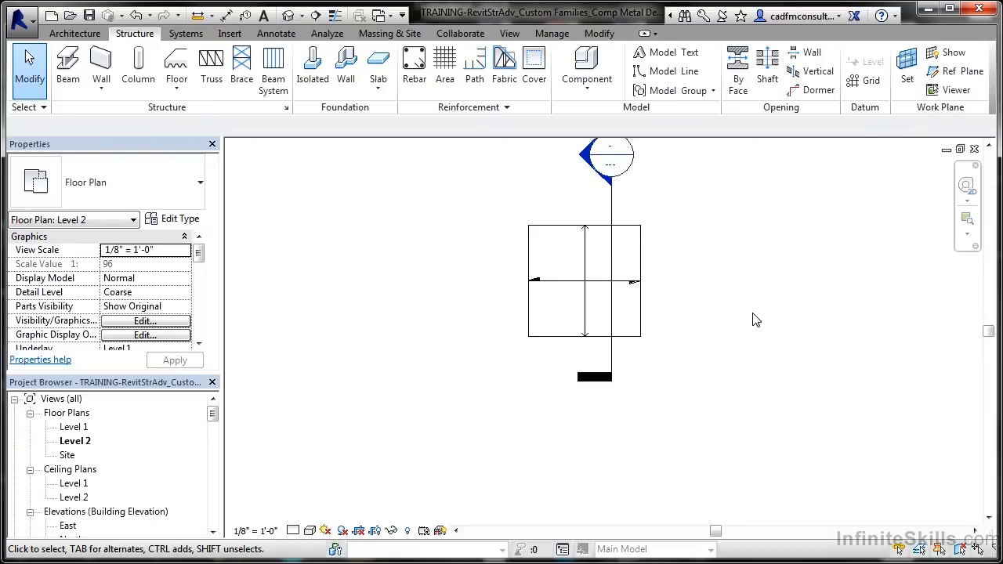
pyautogui.moveTo(223, 417)
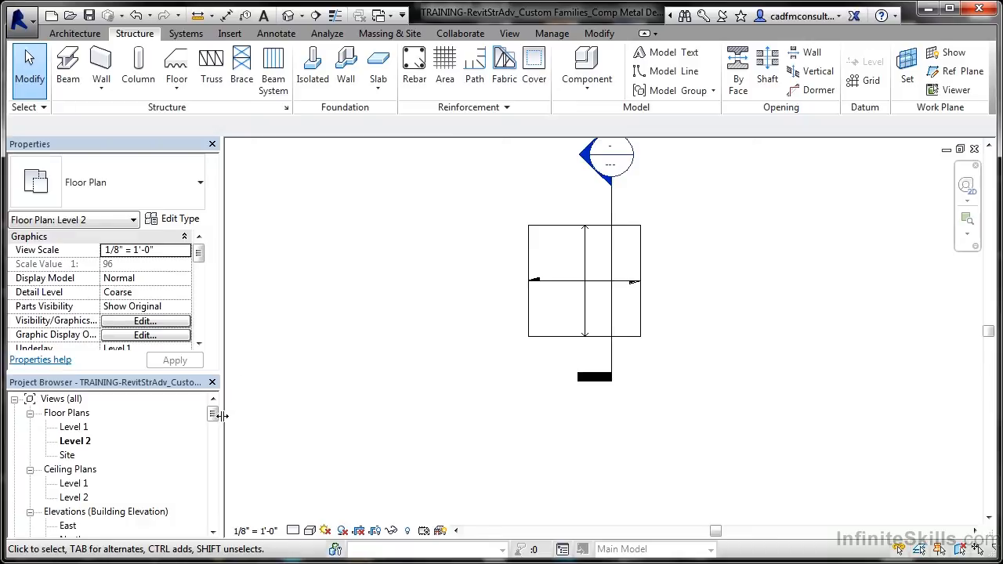
# - Open the Section 1 view from Sections (Building Section) in the Project Browser
pyautogui.scroll(-3)
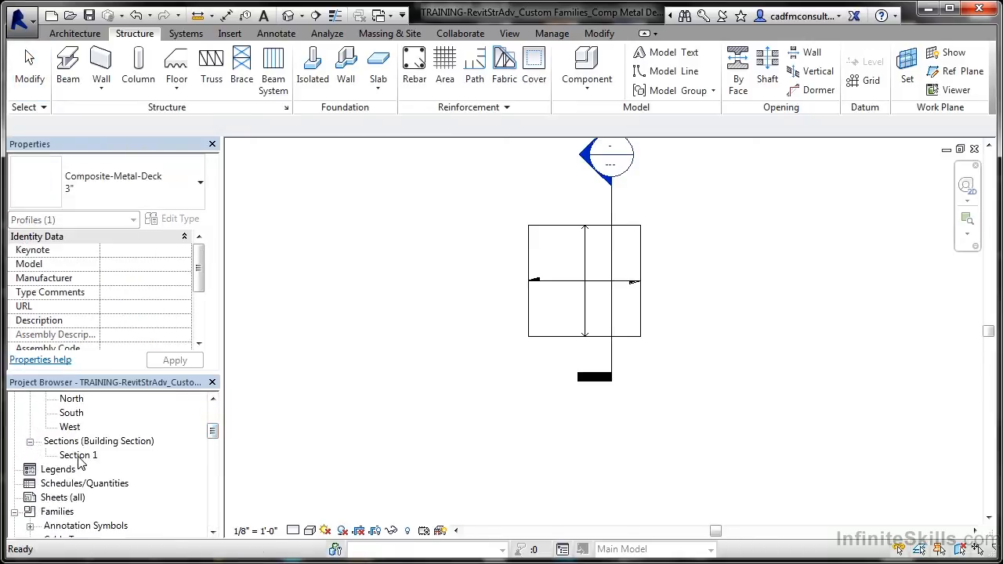
pyautogui.doubleClick(79, 454)
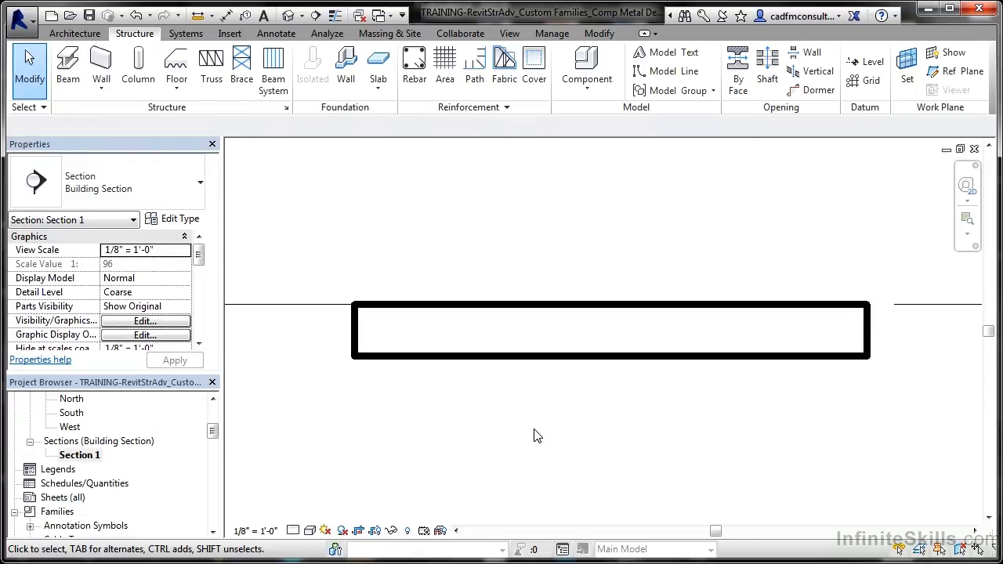
pyautogui.moveTo(293, 530)
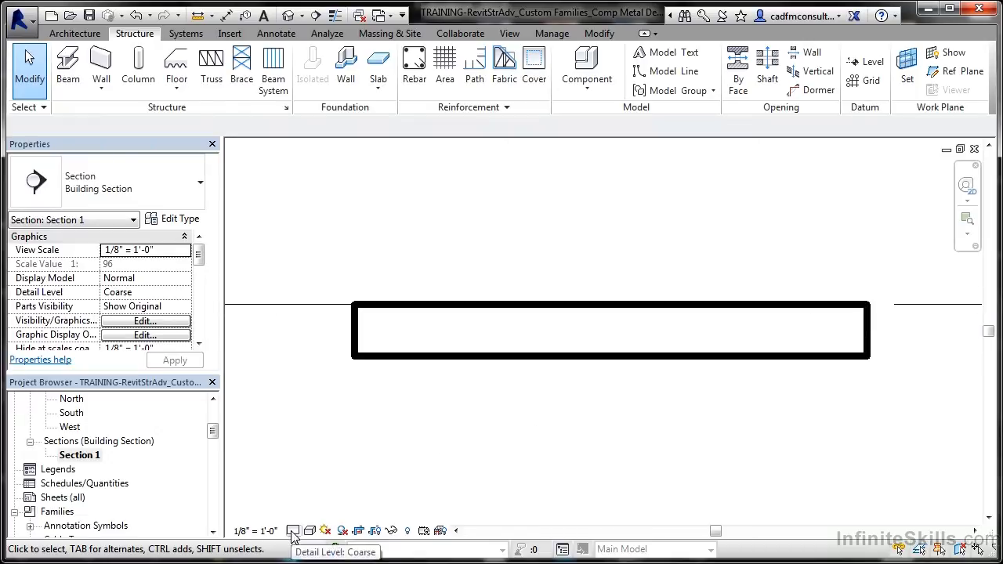
# - Set Section 1's detail level to Fine on the view control bar
pyautogui.click(292, 530)
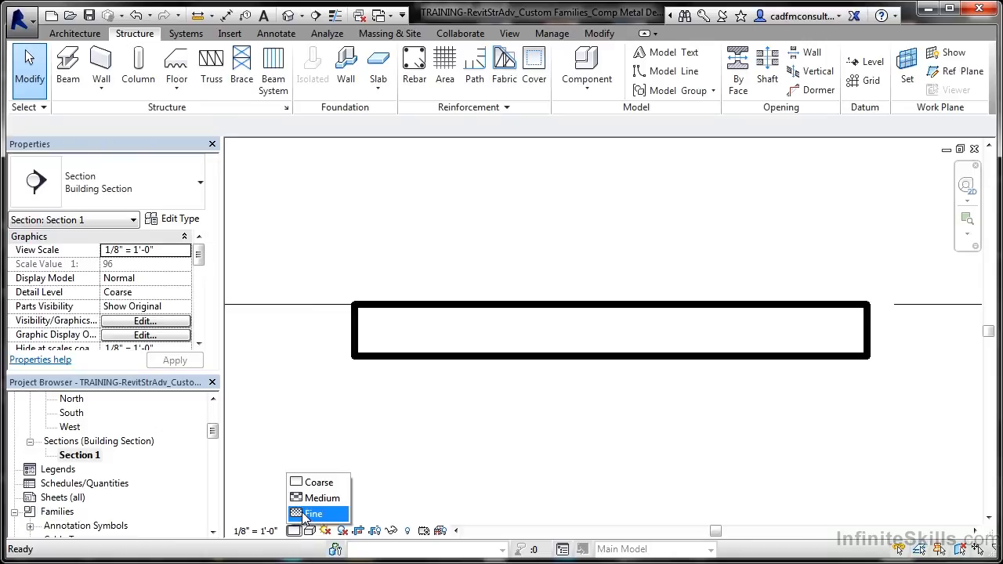
pyautogui.click(314, 514)
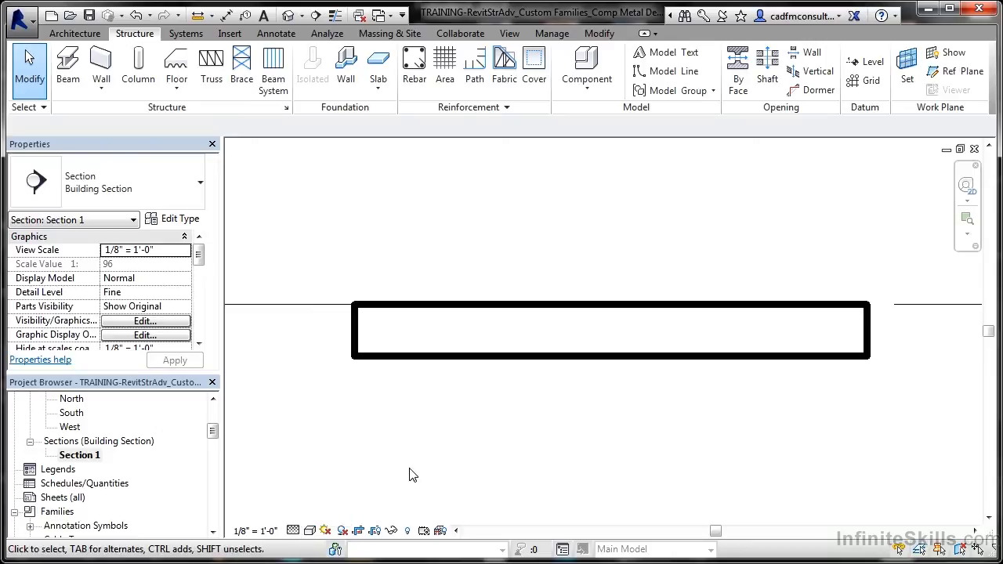
pyautogui.moveTo(461, 378)
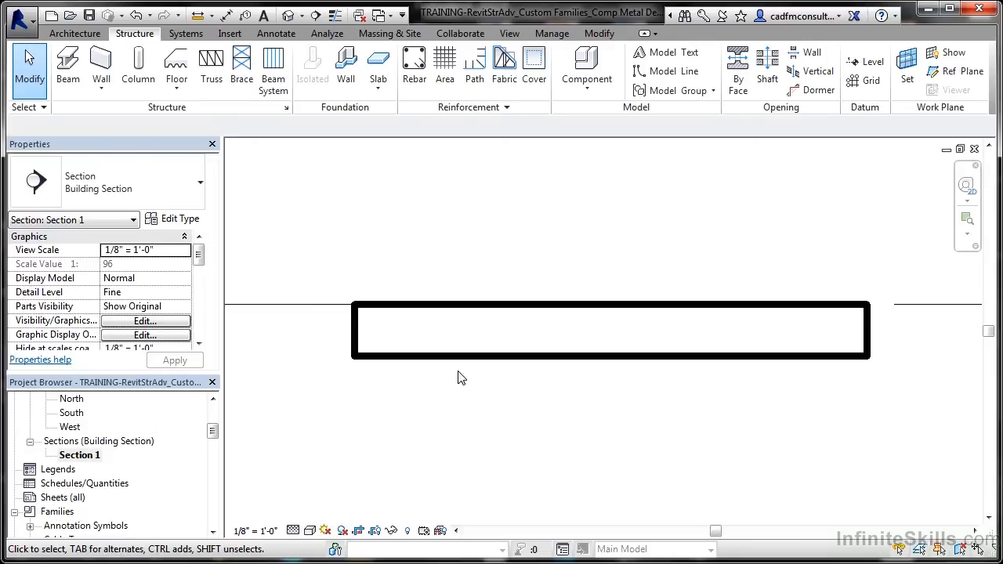
pyautogui.moveTo(395, 401)
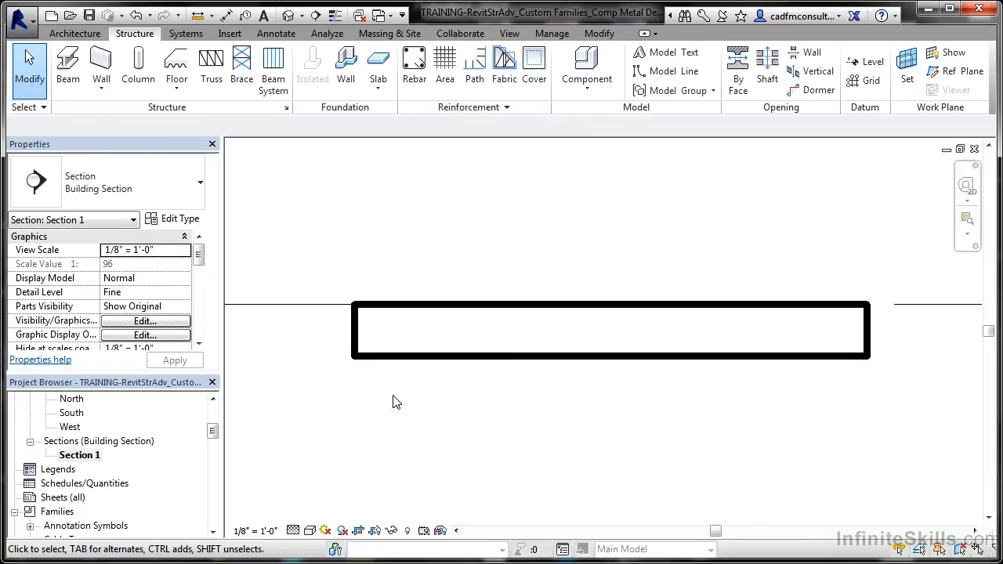
pyautogui.moveTo(352, 360)
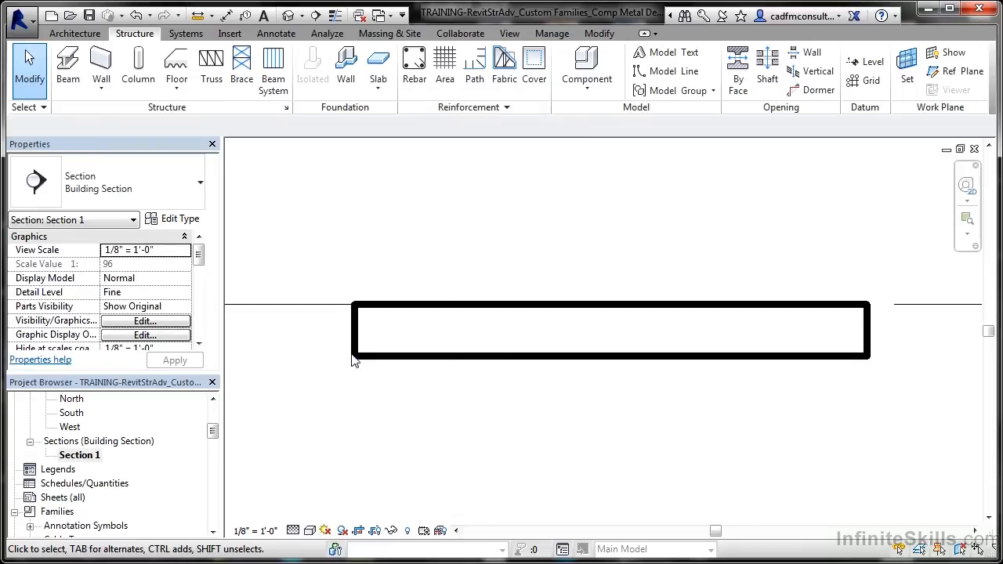
pyautogui.moveTo(423, 370)
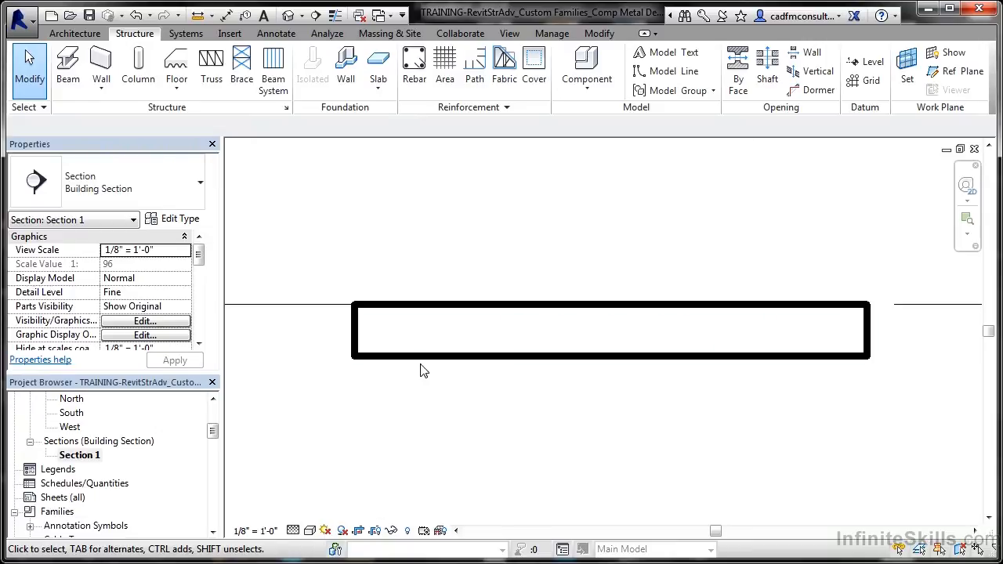
pyautogui.moveTo(463, 395)
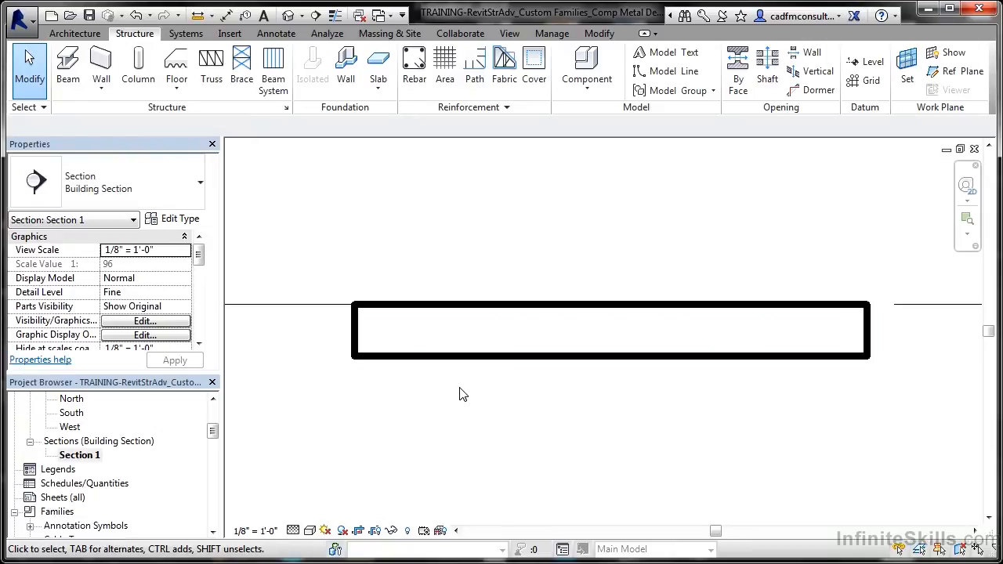
# - Duplicate the slab's Generic - 12" type as 6" Concrete on 3" Comp Metal Deck
pyautogui.click(611, 329)
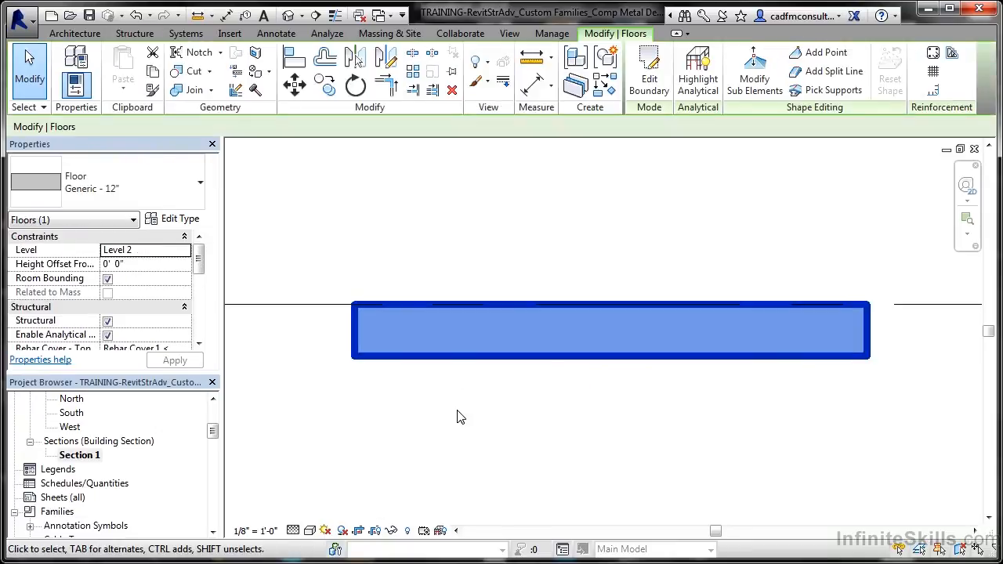
pyautogui.moveTo(201, 189)
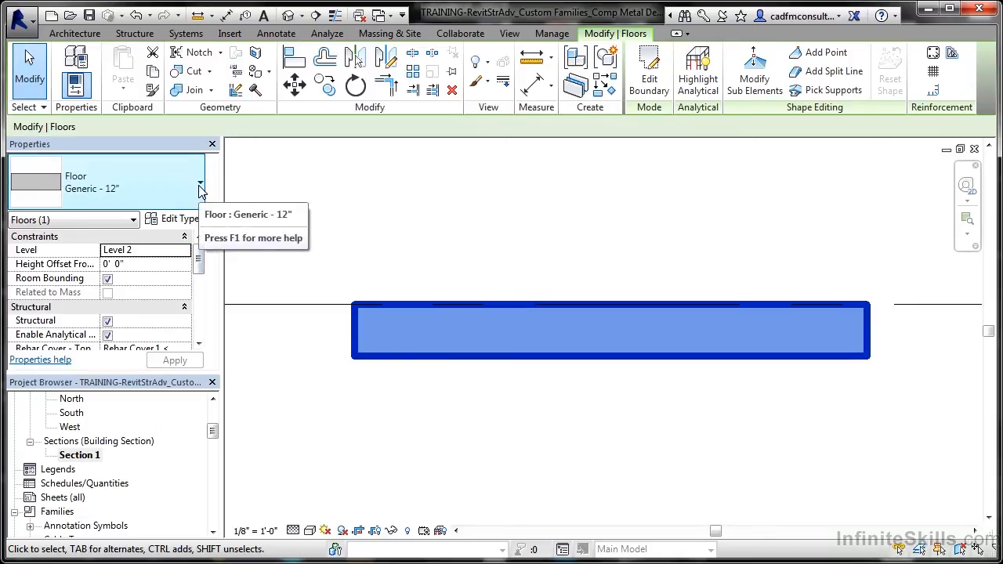
pyautogui.click(179, 219)
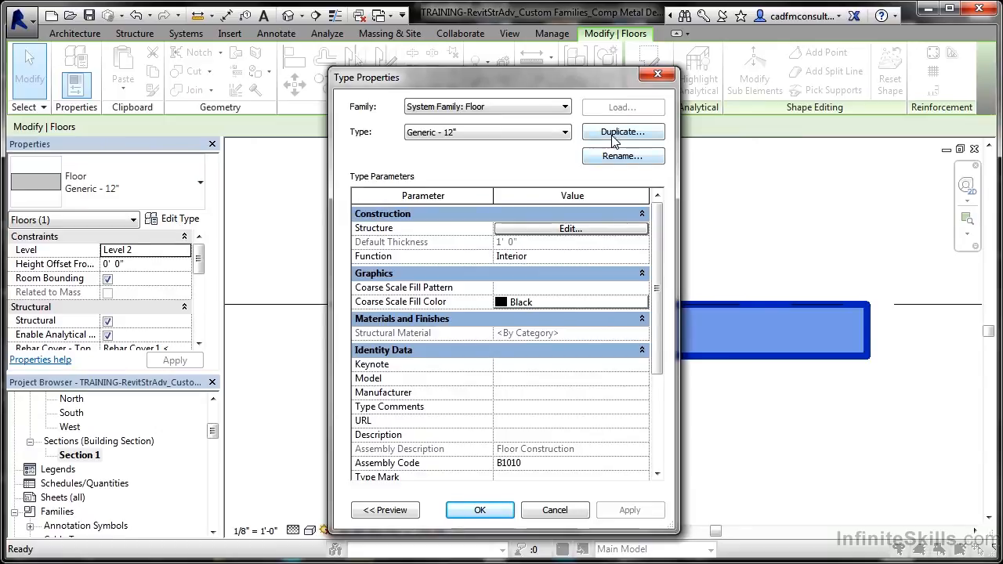
pyautogui.click(624, 132)
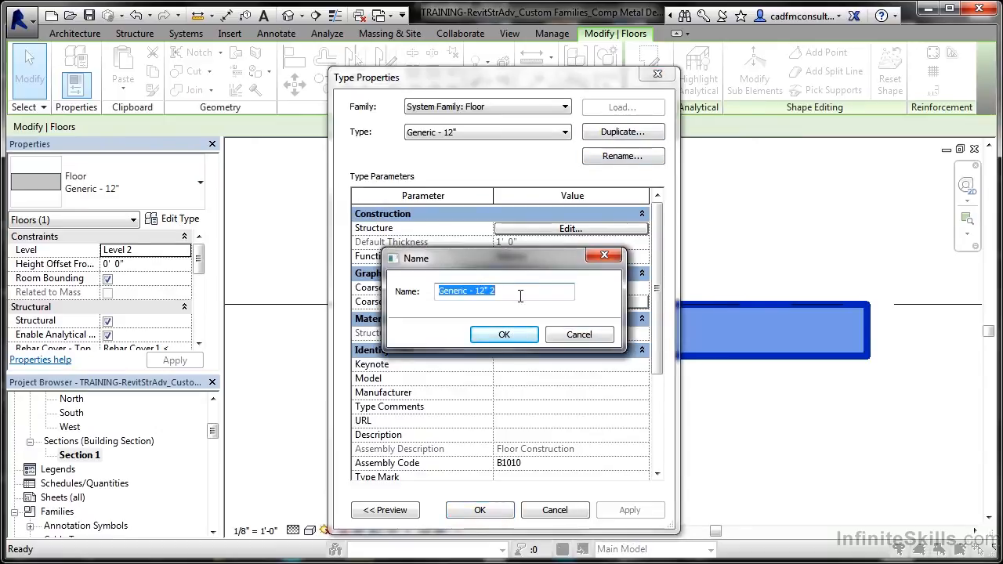
pyautogui.write('6" Concrete on 3')
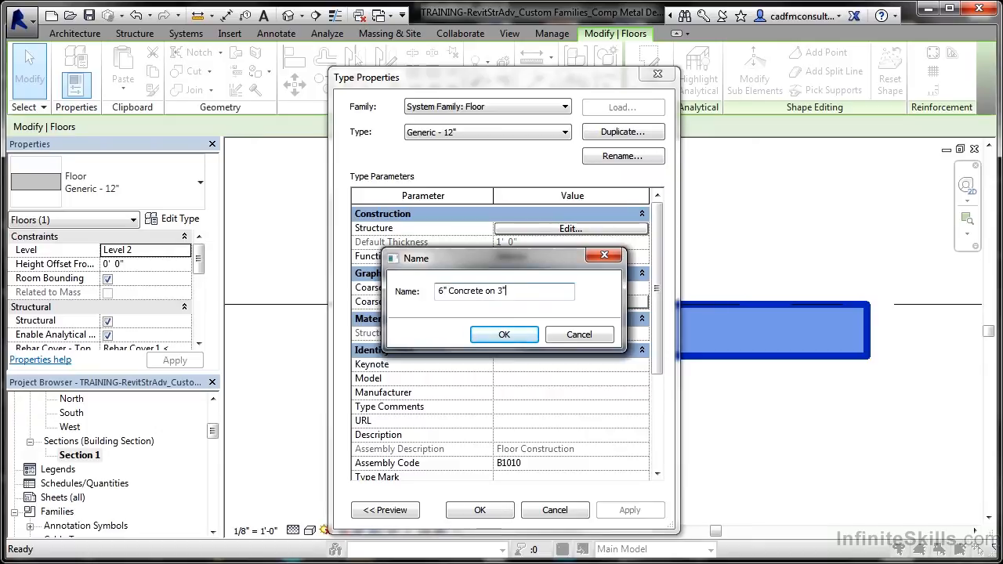
pyautogui.write('Comp Me')
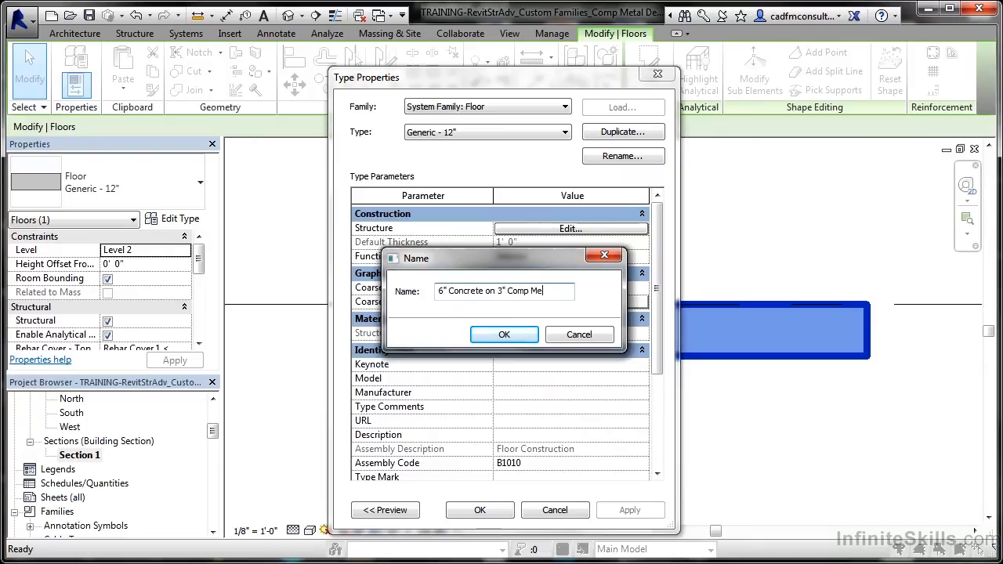
pyautogui.click(505, 333)
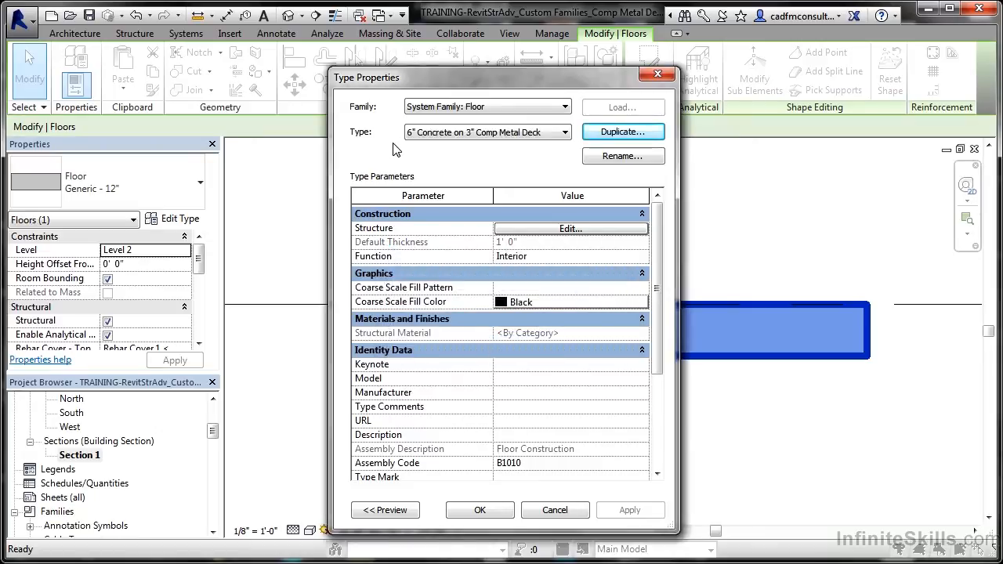
pyautogui.moveTo(561, 232)
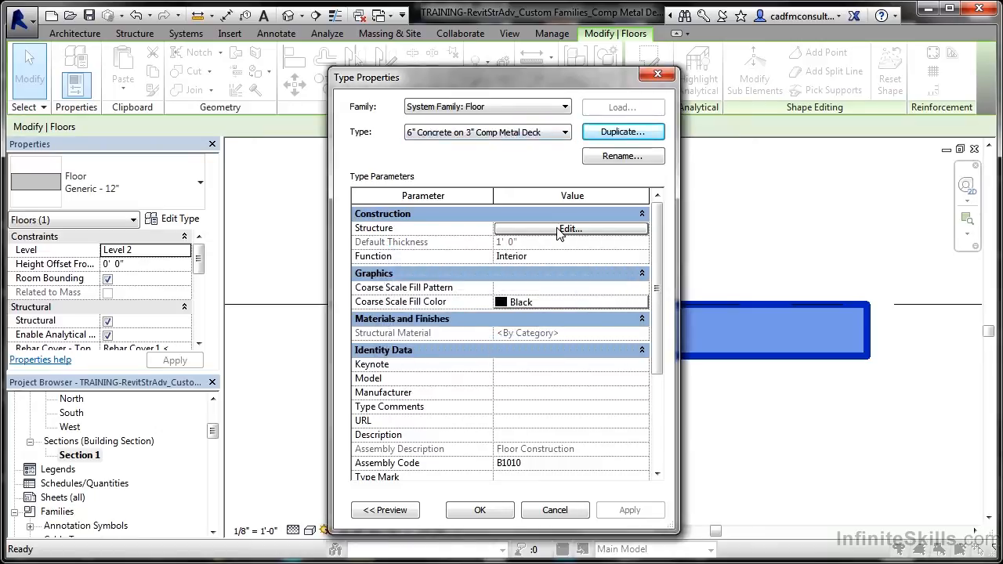
# - Set the structure layer to Concrete, Cast-in-Place gray at 0' 6" thick in Edit Assembly
pyautogui.click(571, 229)
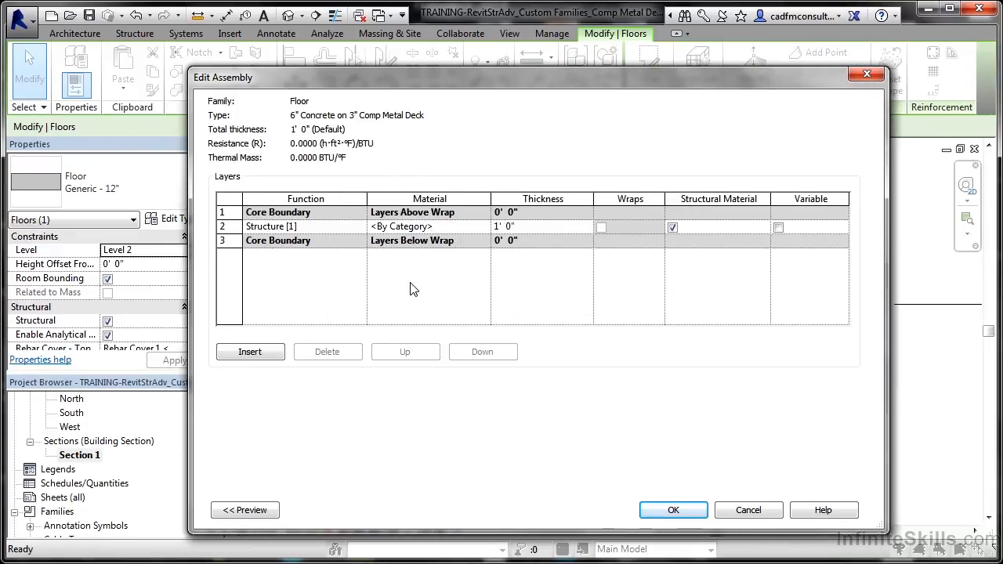
pyautogui.click(429, 226)
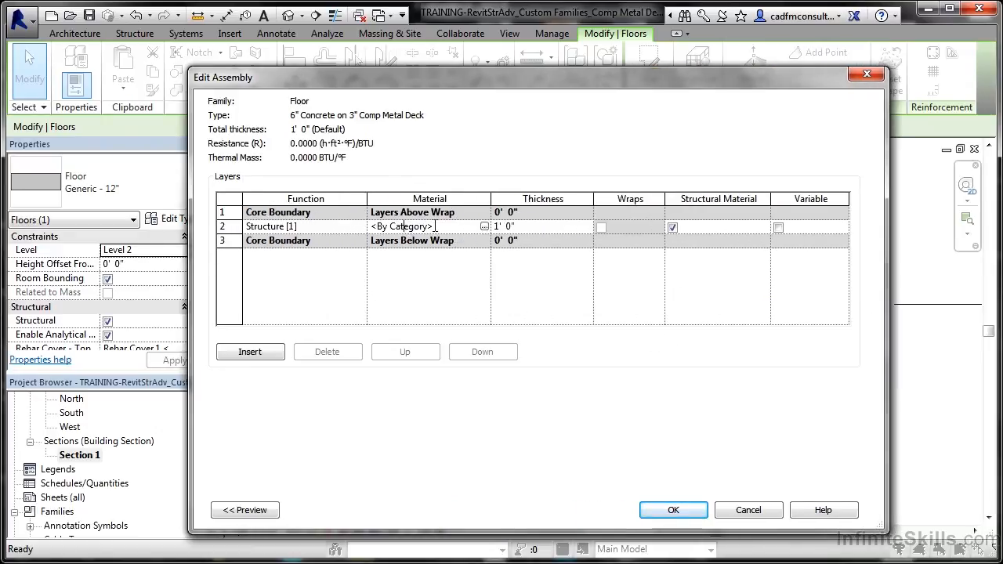
pyautogui.click(485, 225)
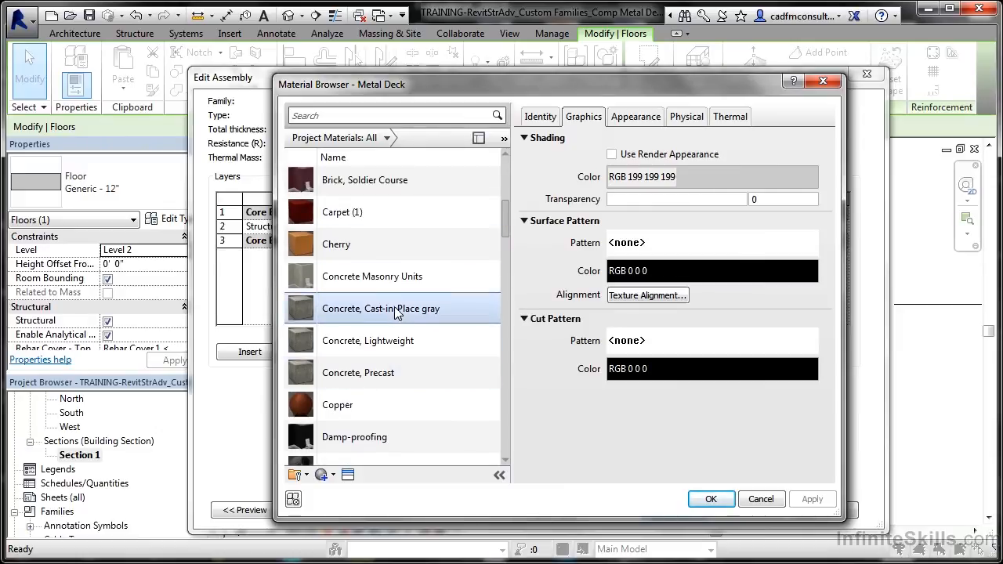
pyautogui.click(381, 308)
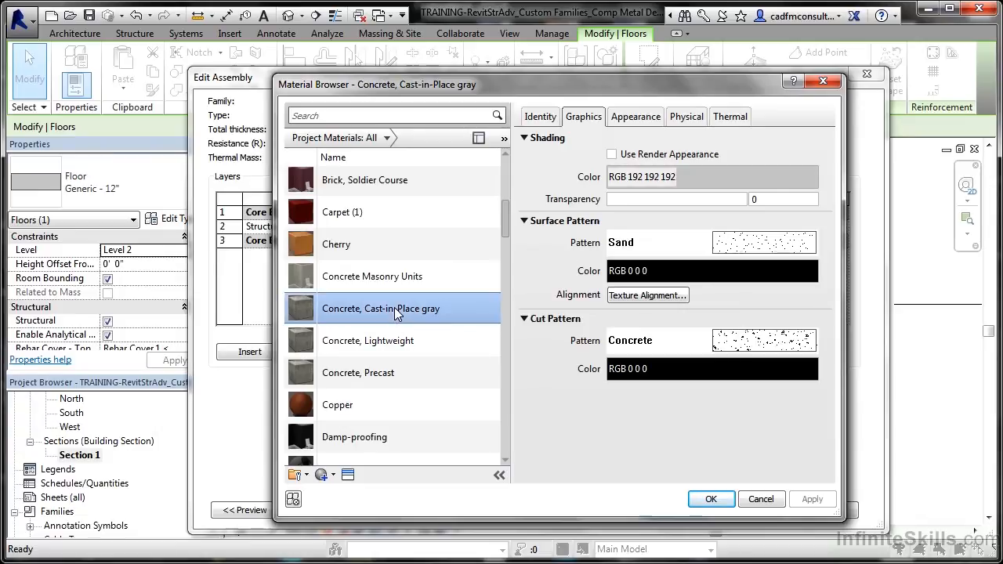
pyautogui.click(710, 499)
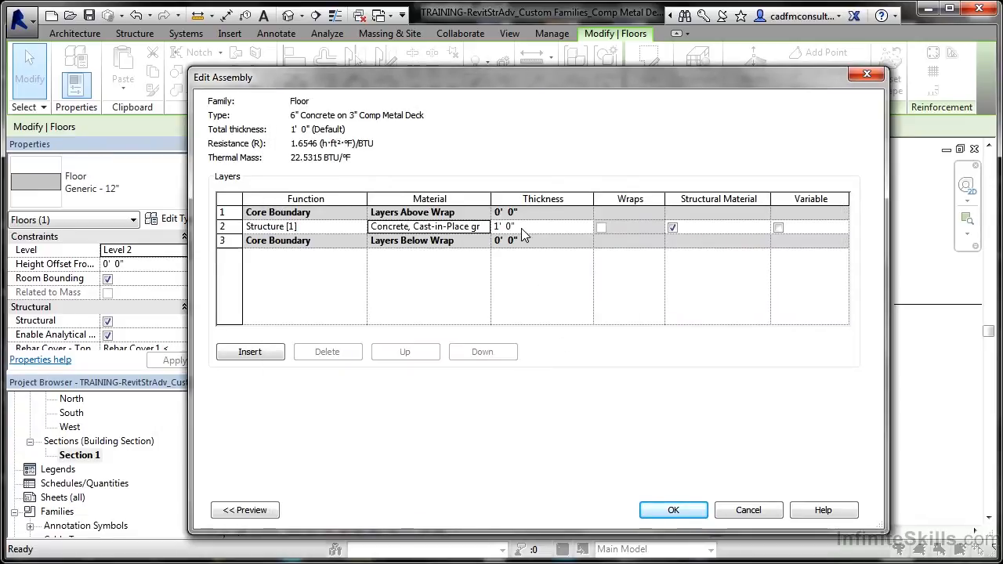
pyautogui.click(540, 226)
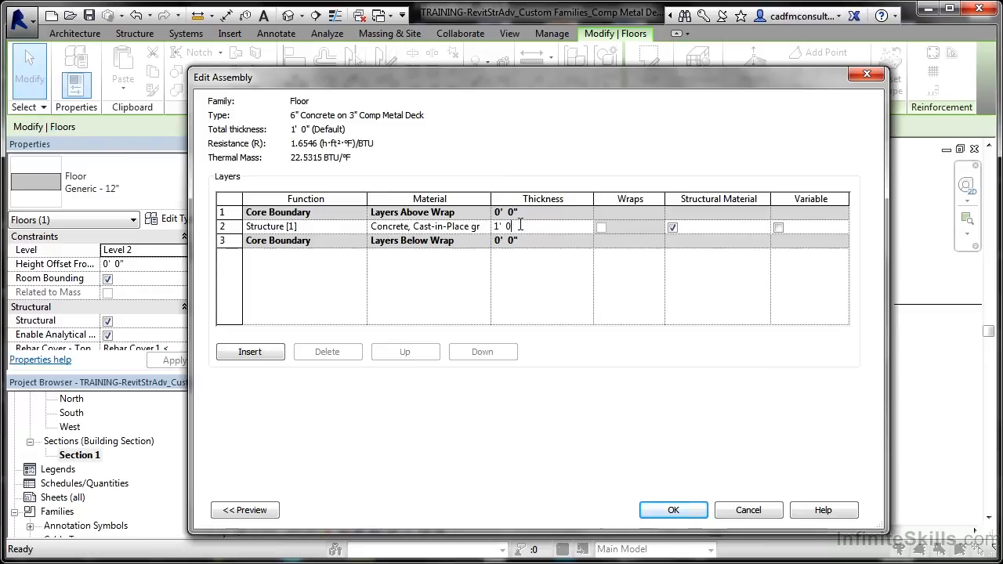
pyautogui.write('0\' 6"')
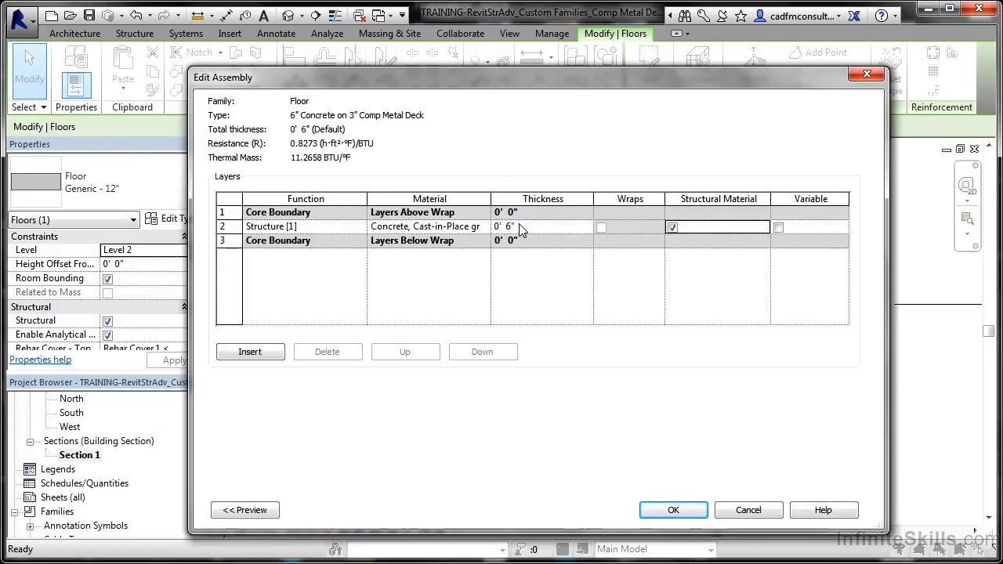
# - Insert a Structural Deck layer using Composite-Metal-Deck : 3" profile and Metal Deck material
pyautogui.click(251, 352)
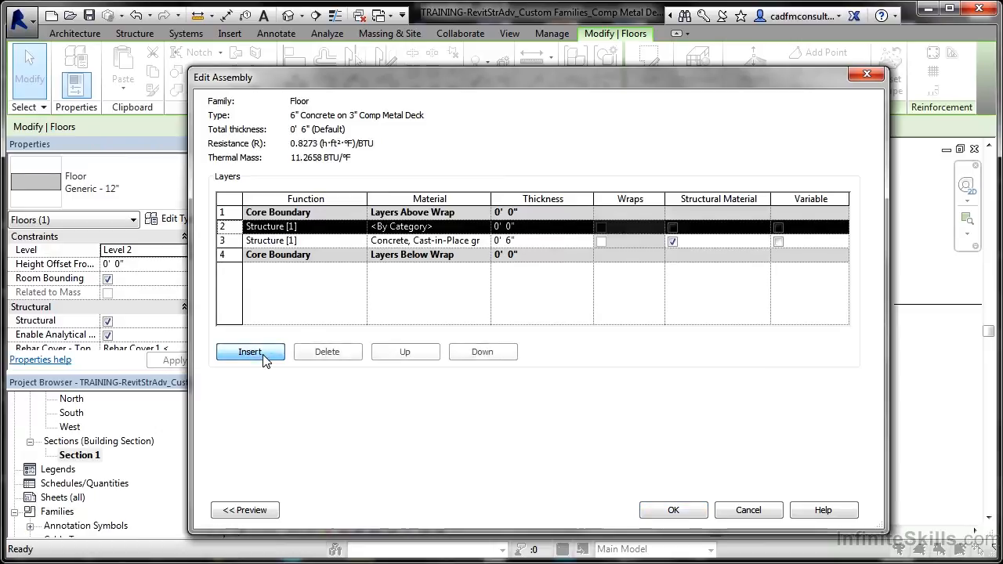
pyautogui.click(359, 239)
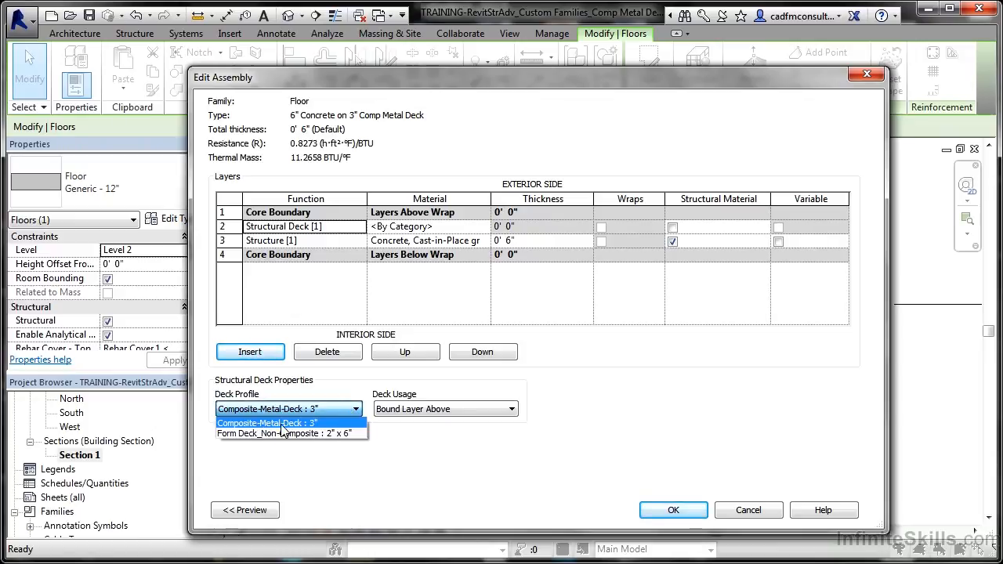
pyautogui.click(283, 423)
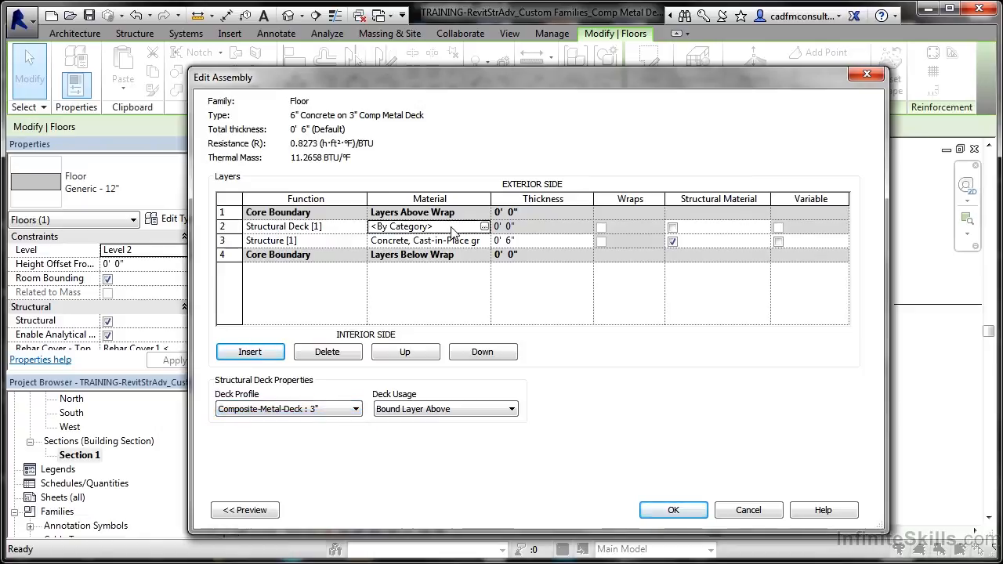
pyautogui.click(484, 241)
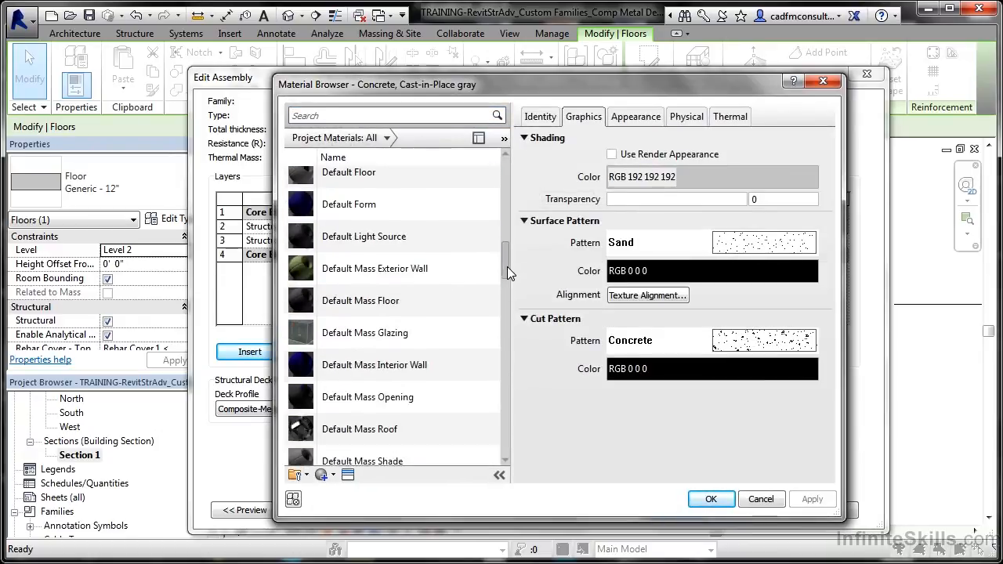
pyautogui.click(345, 239)
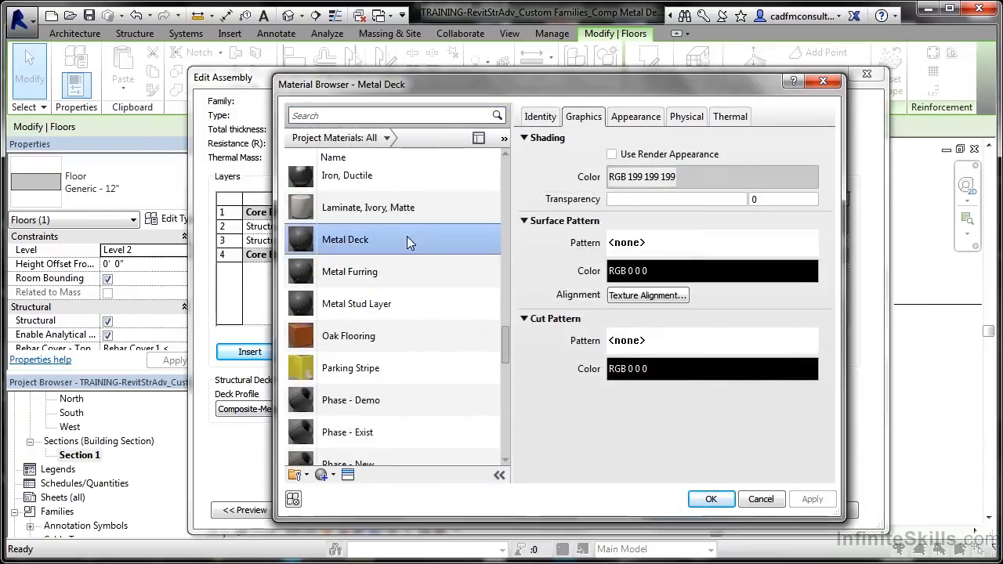
pyautogui.click(712, 499)
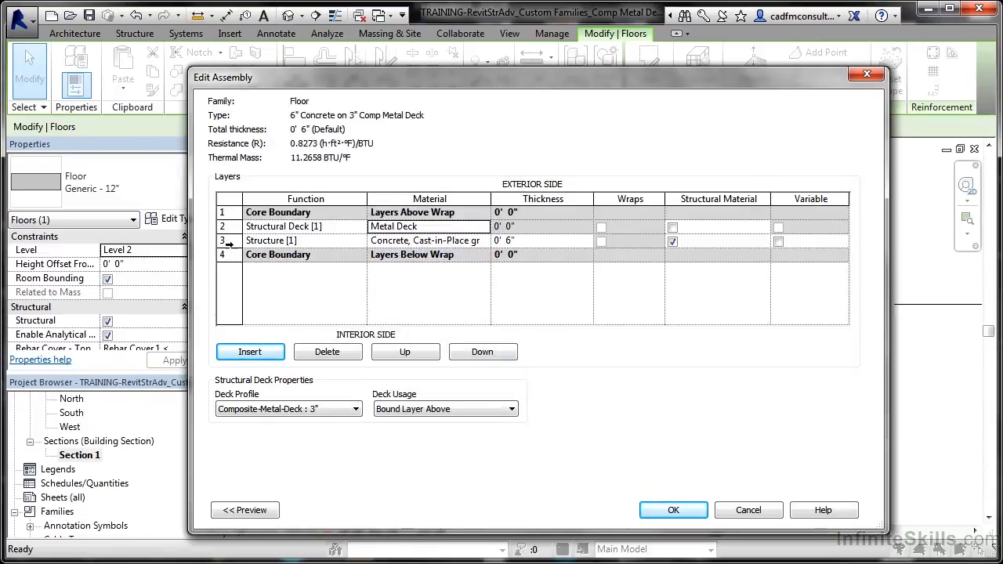
# - Reorder the concrete Structure layer above the 3" metal deck and commit the new floor type
pyautogui.click(405, 351)
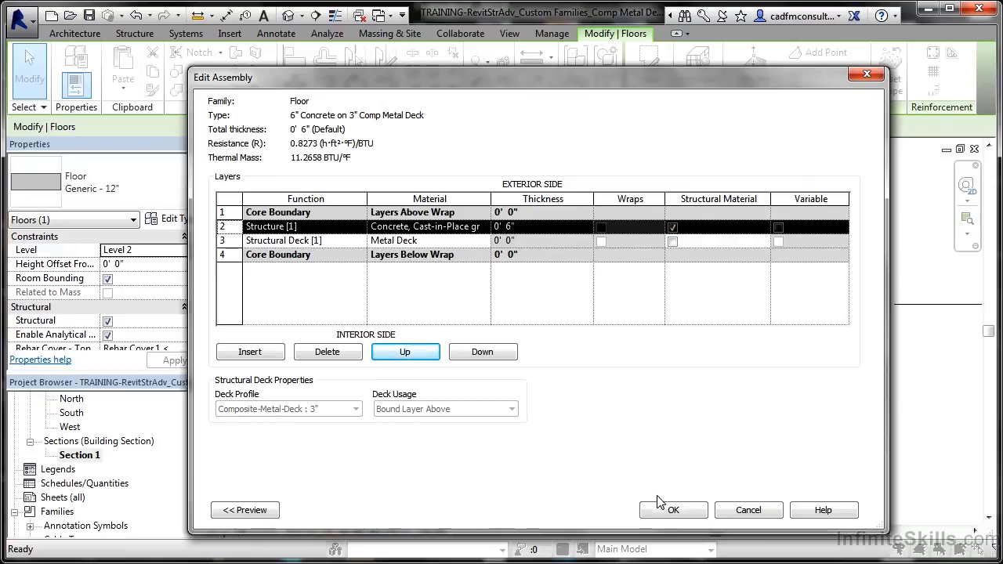
pyautogui.click(673, 511)
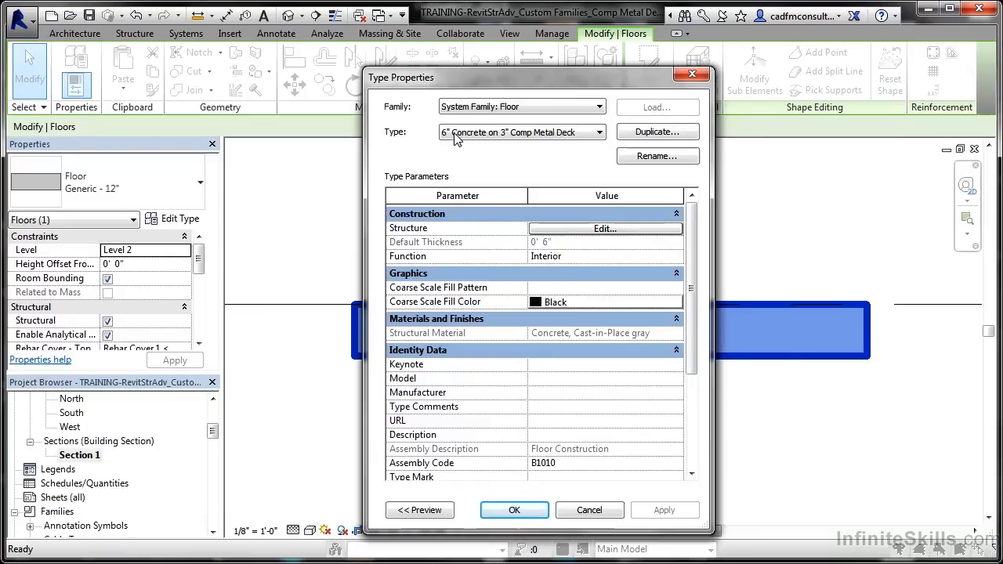
pyautogui.click(514, 511)
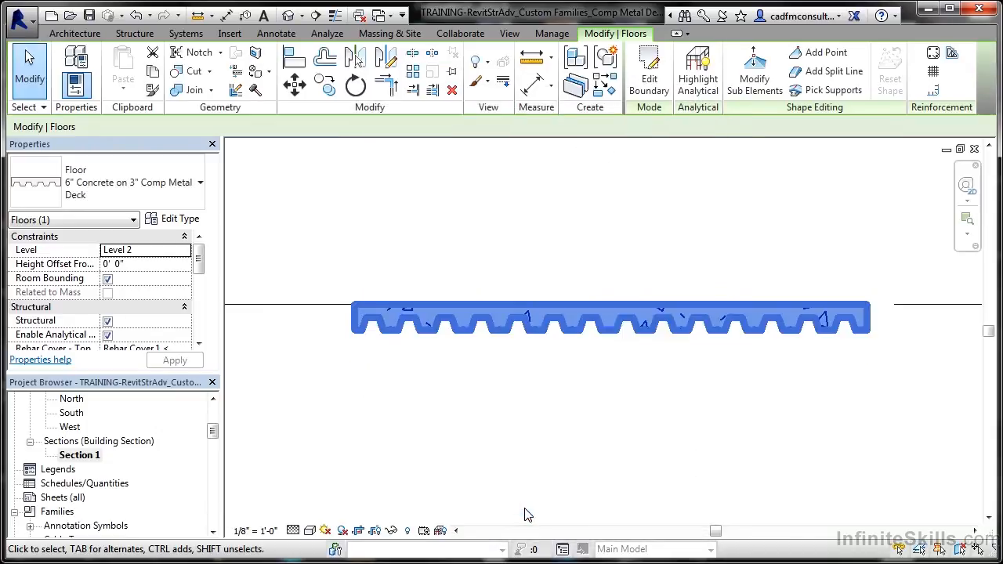